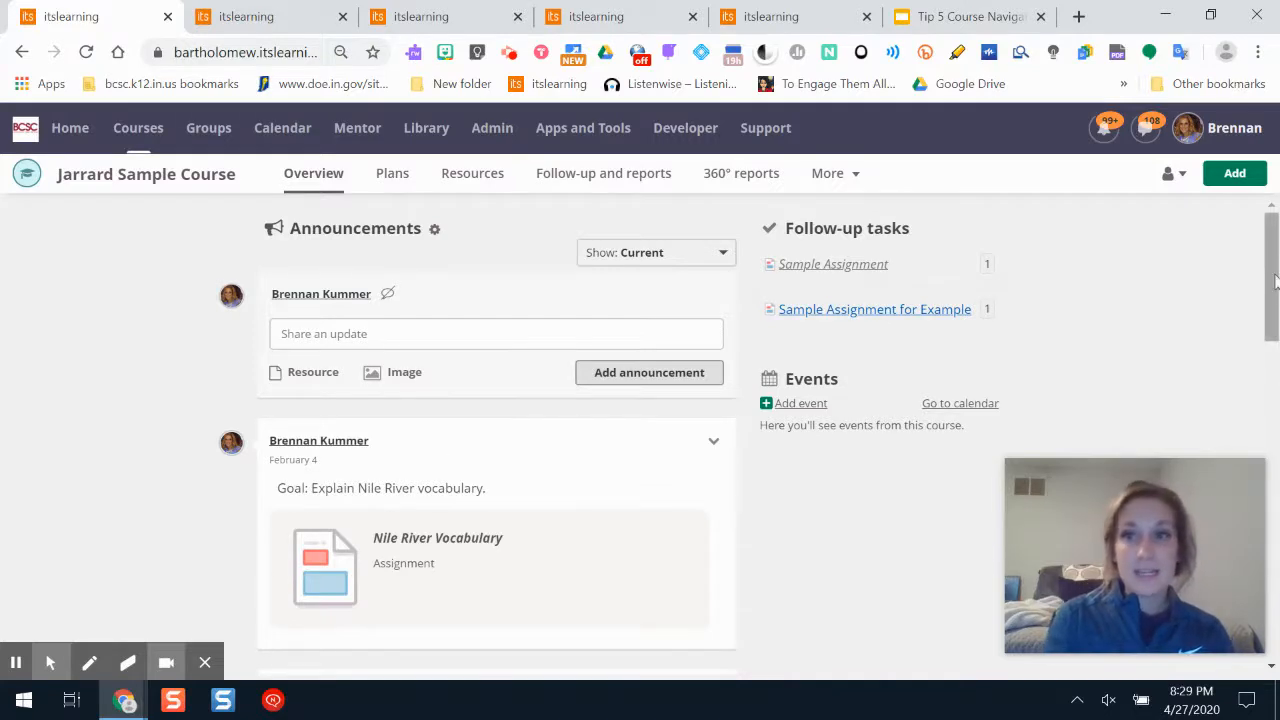
Step: Cancel linking a resource to the update and show The Mongol Empire learning path
scroll(down, 3)
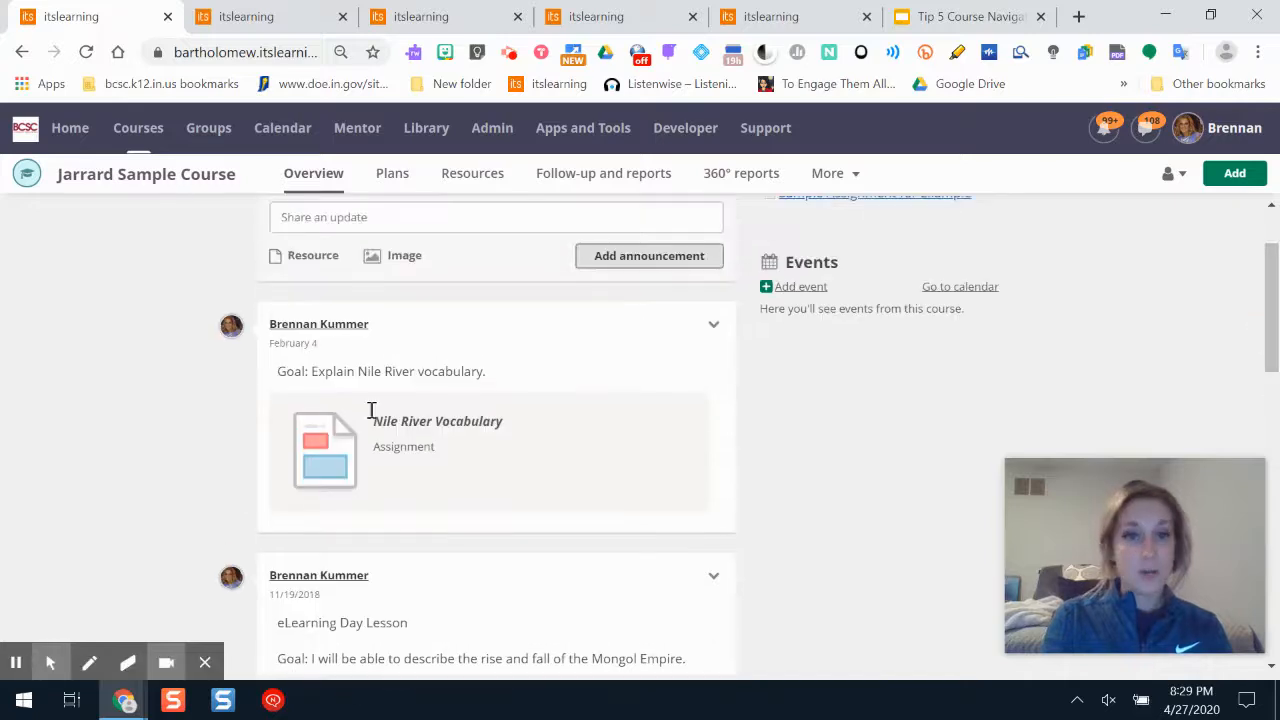
scroll(up, 3)
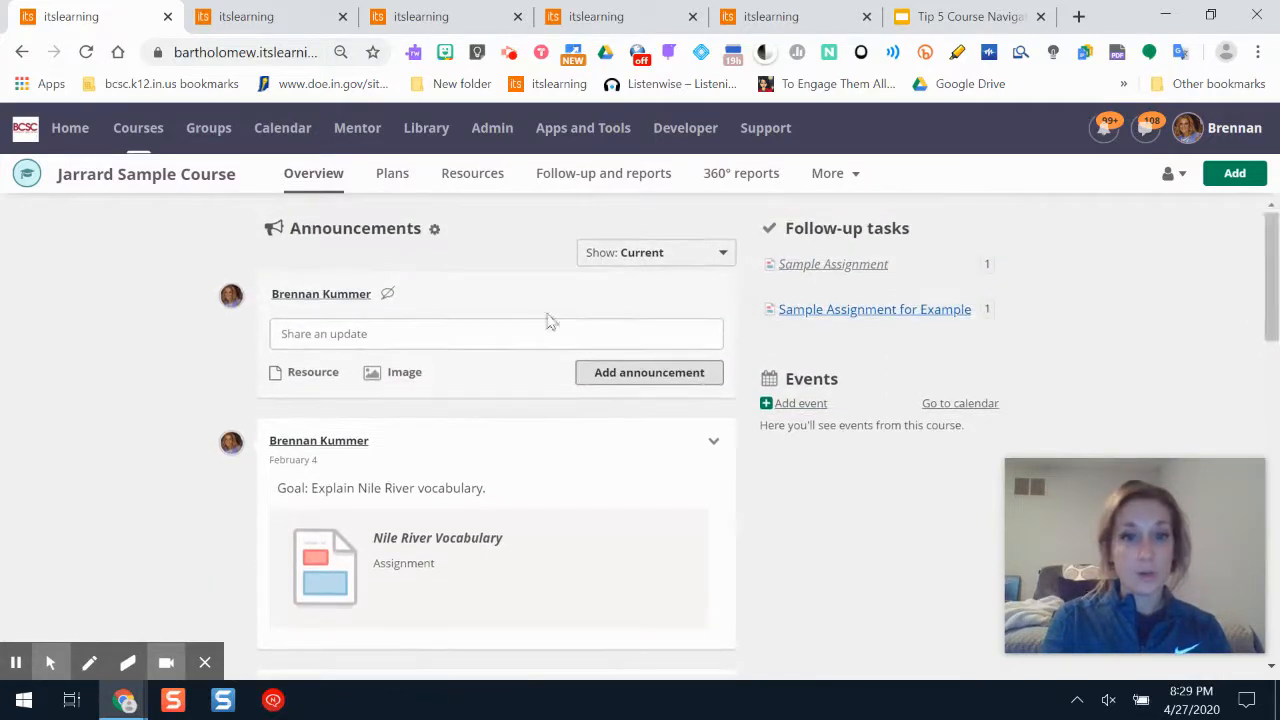
scroll(down, 3)
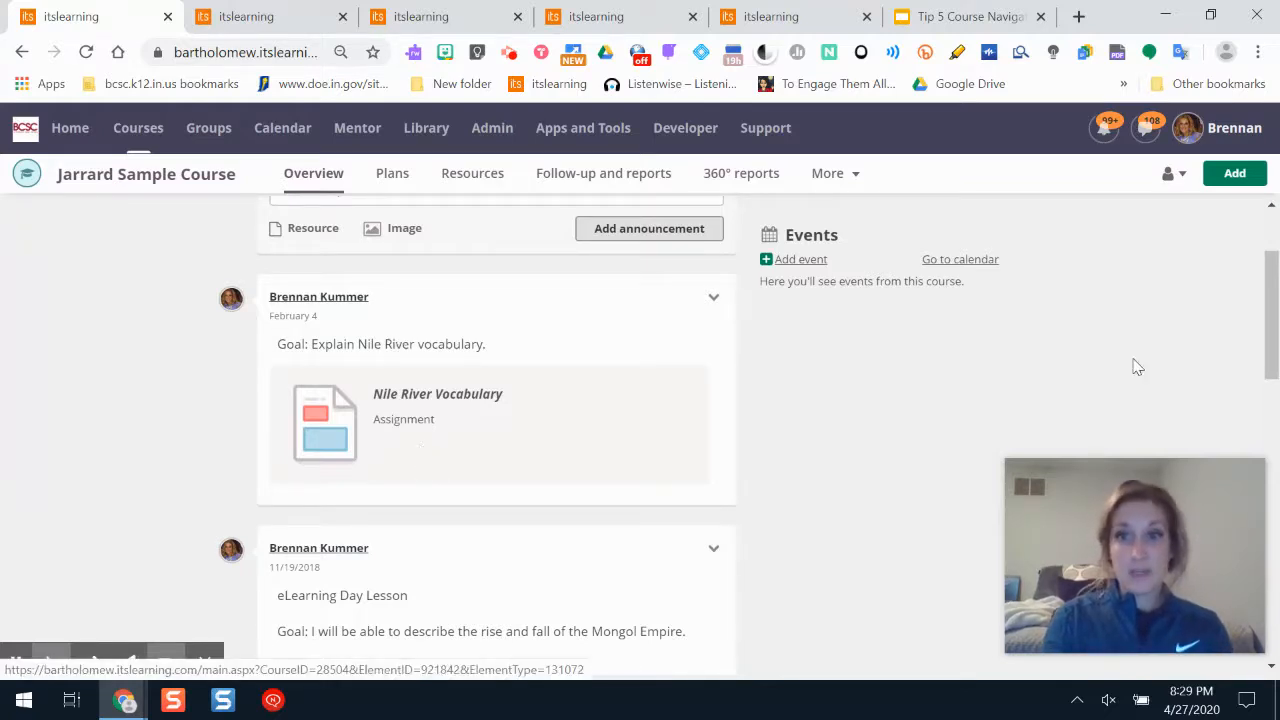
scroll(down, 3)
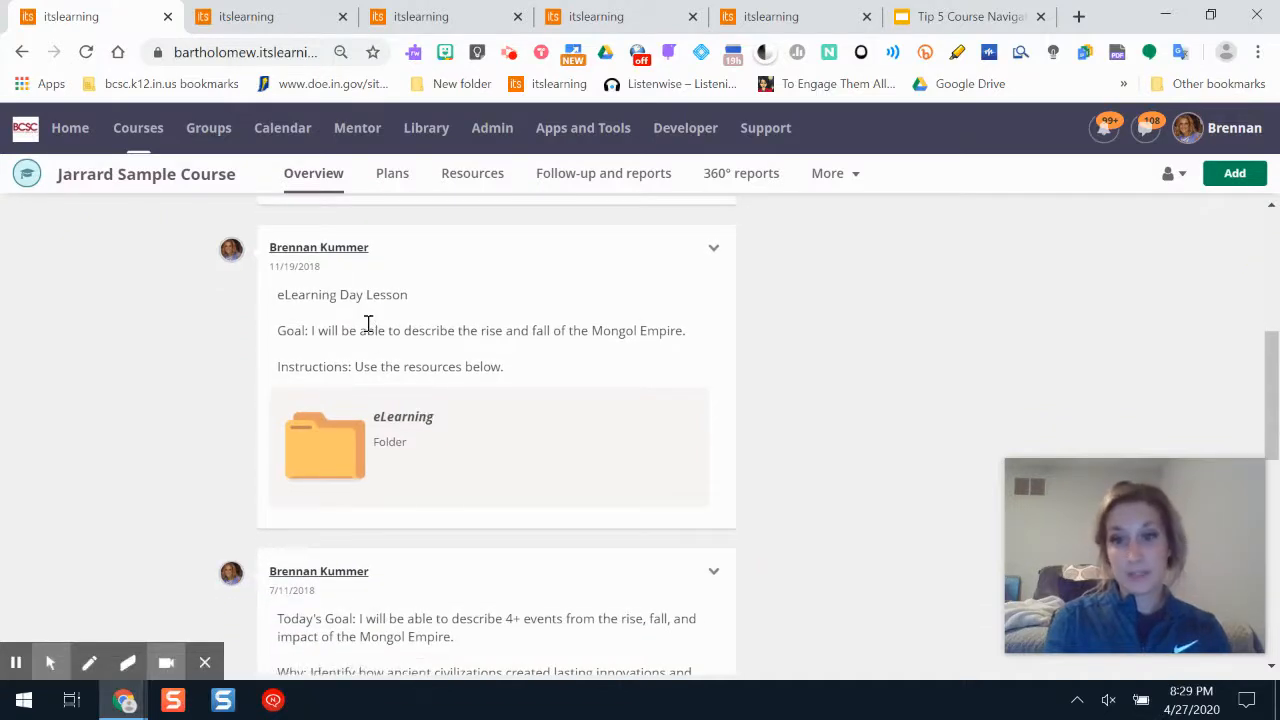
mouse_move(396, 446)
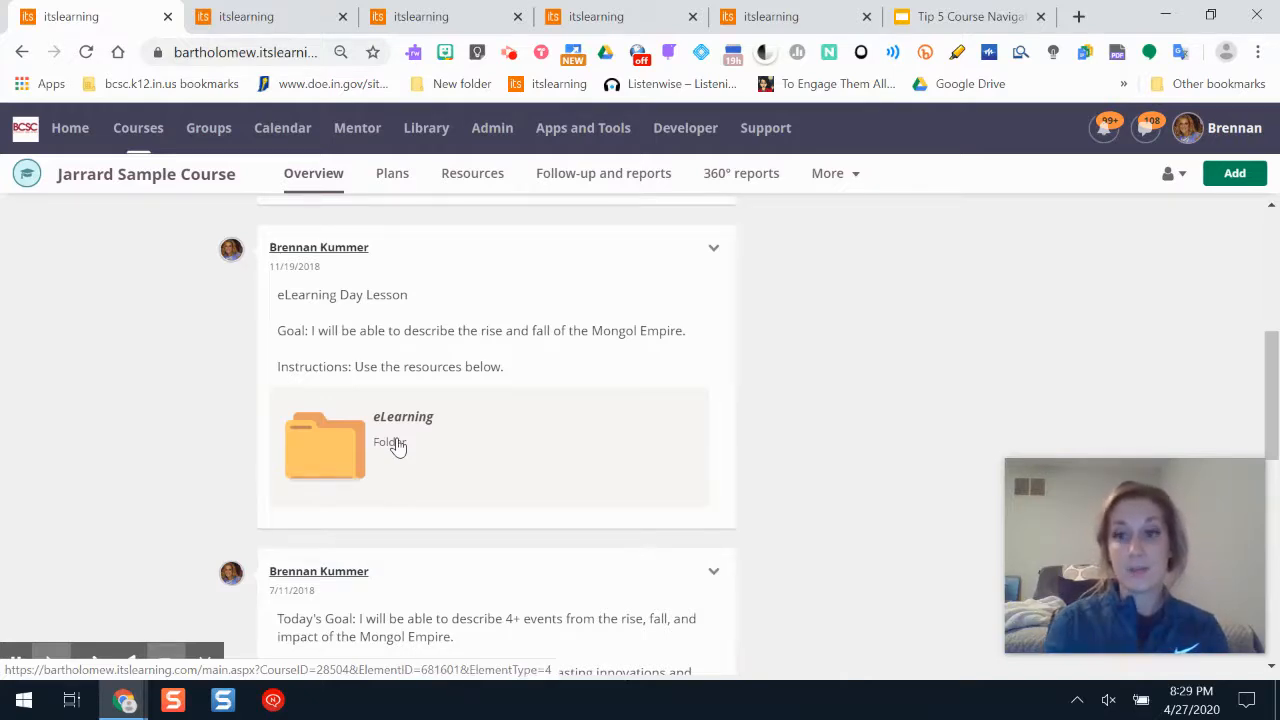
scroll(up, 3)
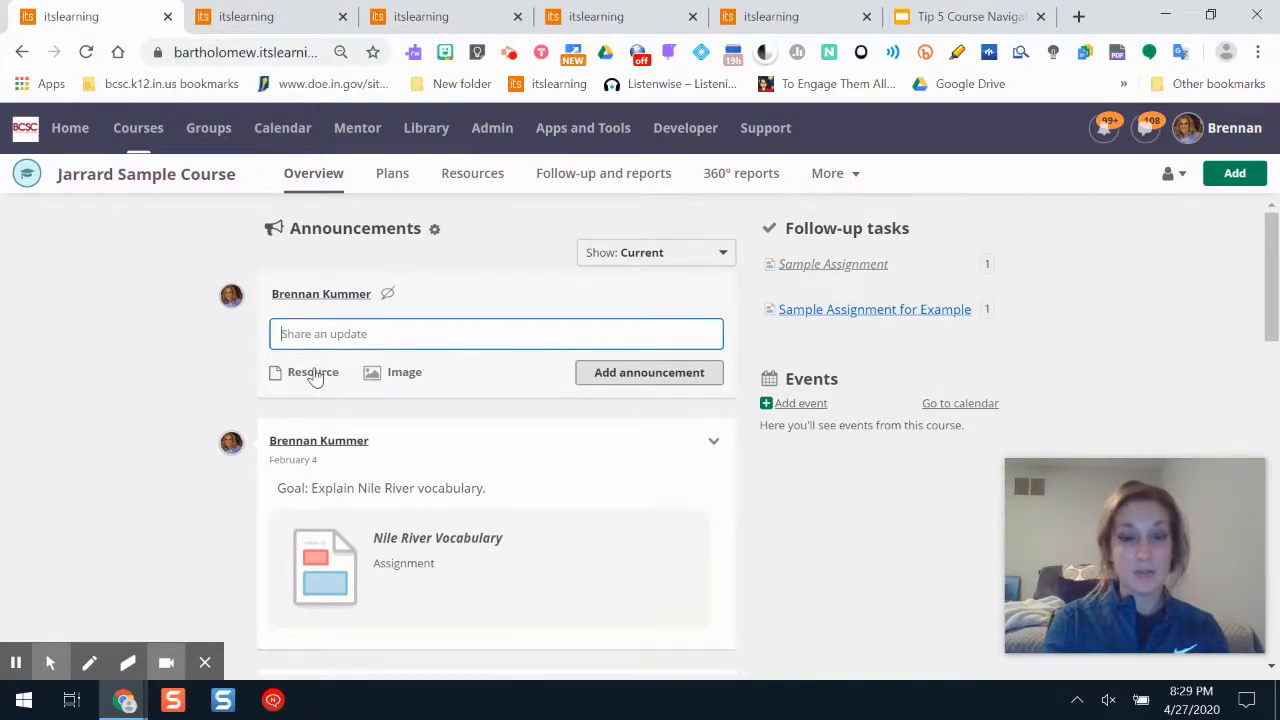
click(312, 372)
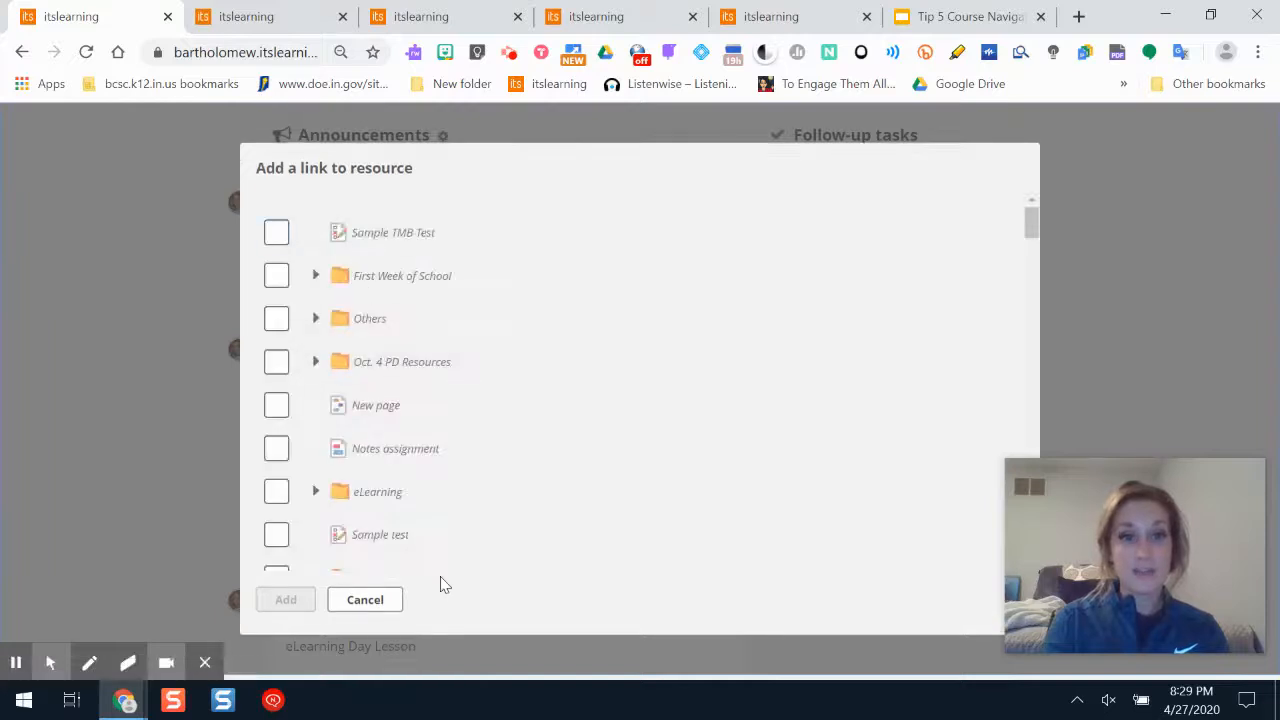
click(364, 599)
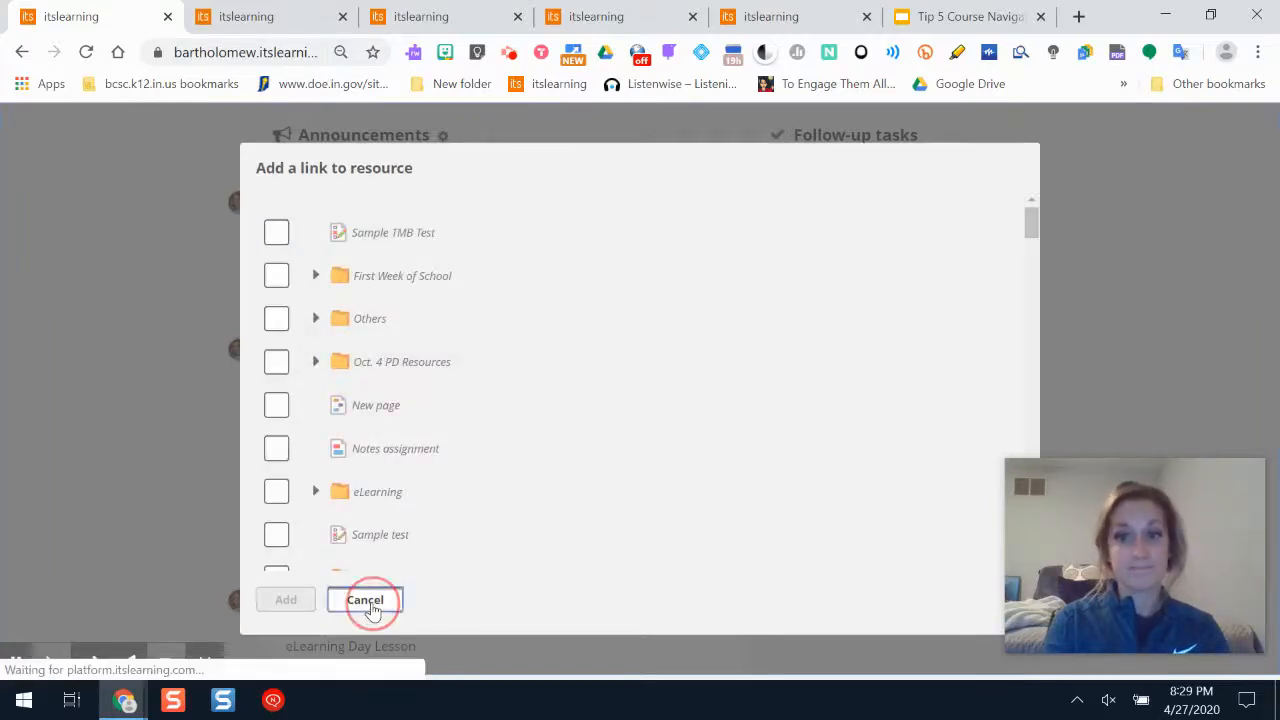
click(365, 600)
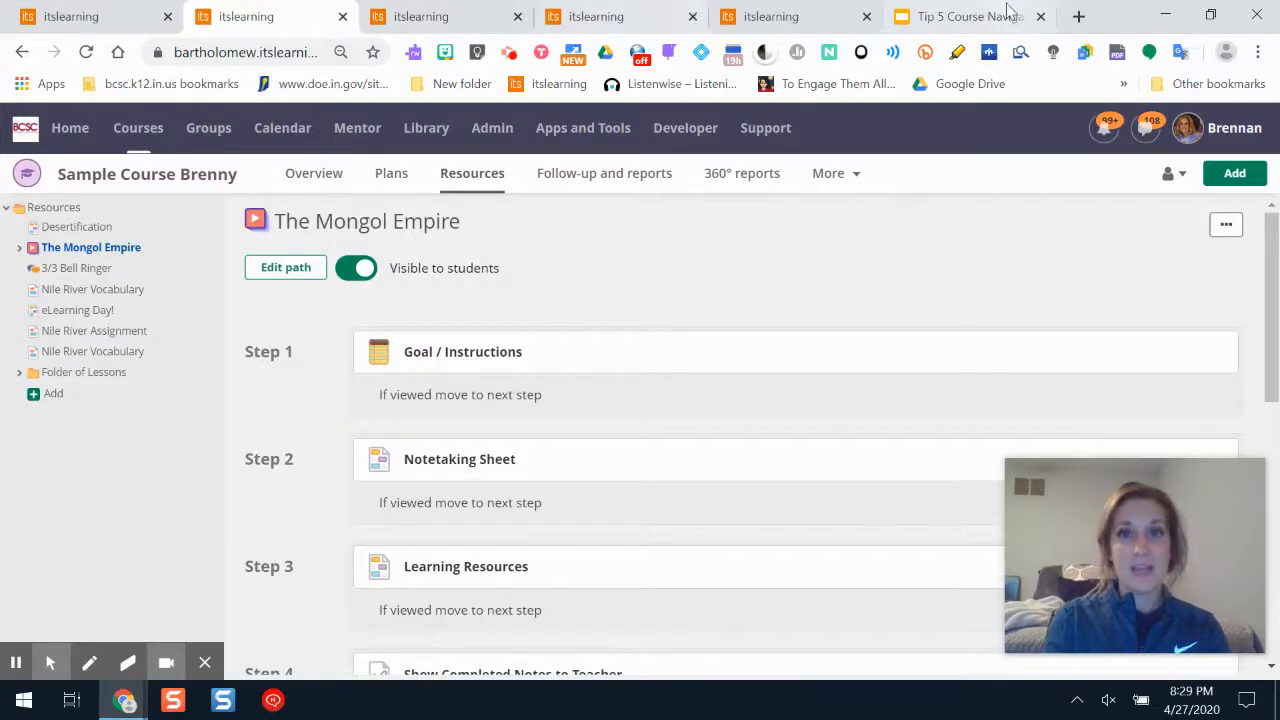
Step: Present the Tip 5 Course Navigation Help slide full screen
click(967, 16)
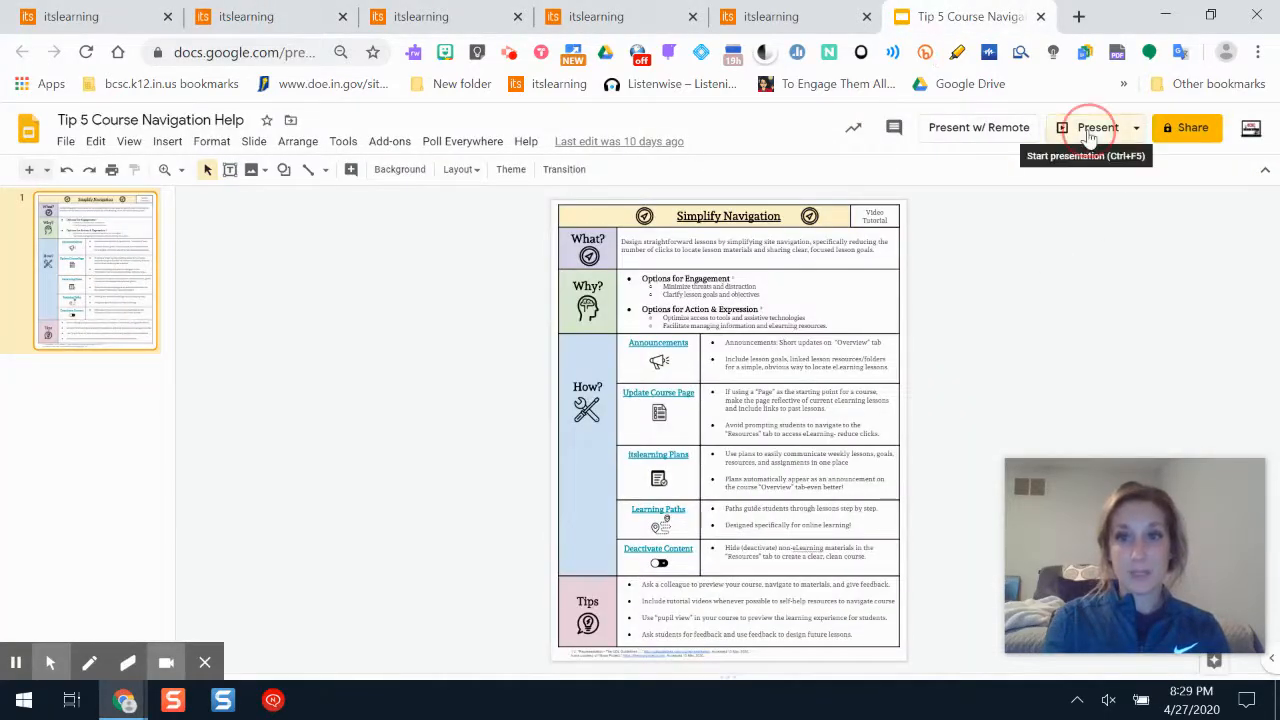
click(1092, 128)
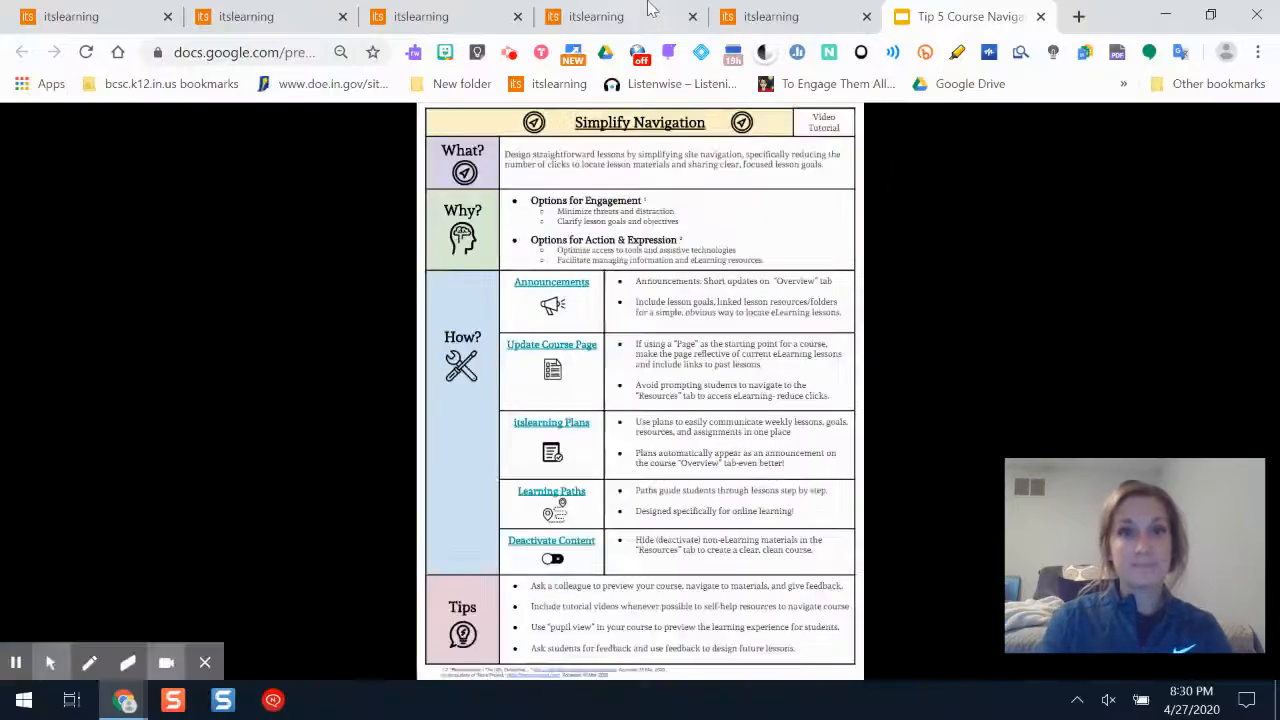
Step: View the Jarrard eLearning Week 6 plan, then Wolf's UDL Resources page for April 27
click(590, 16)
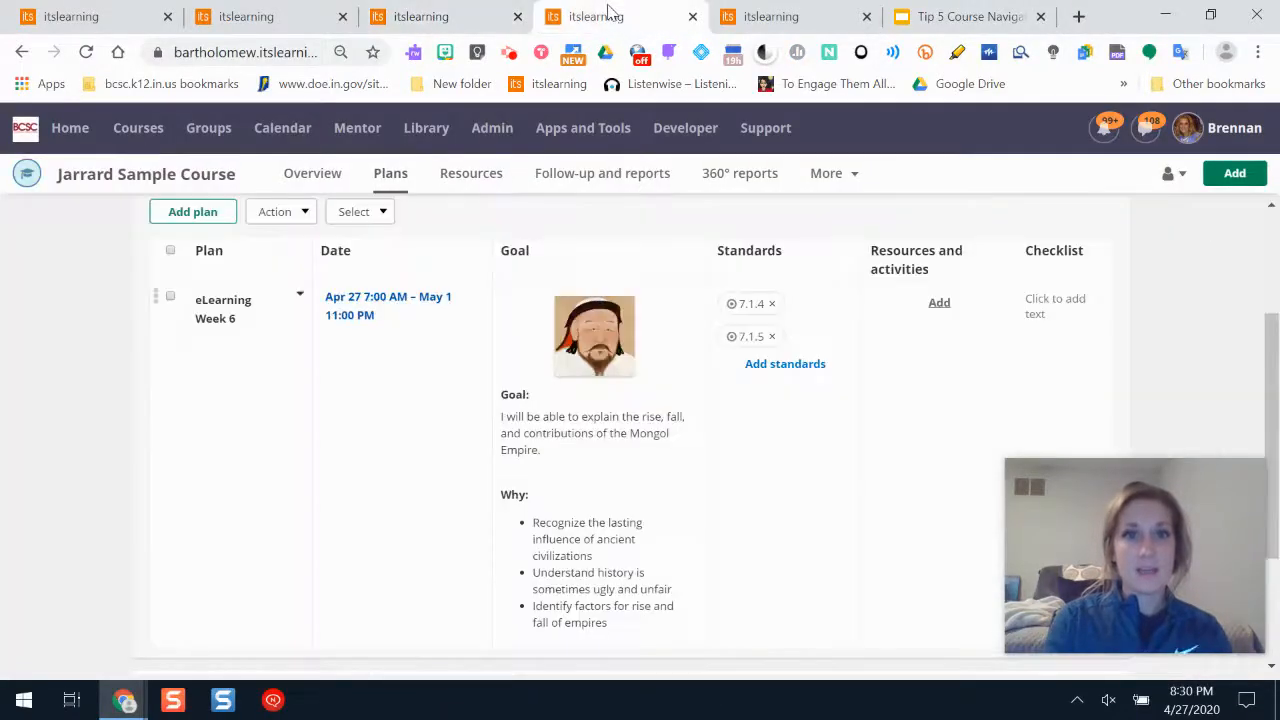
click(137, 128)
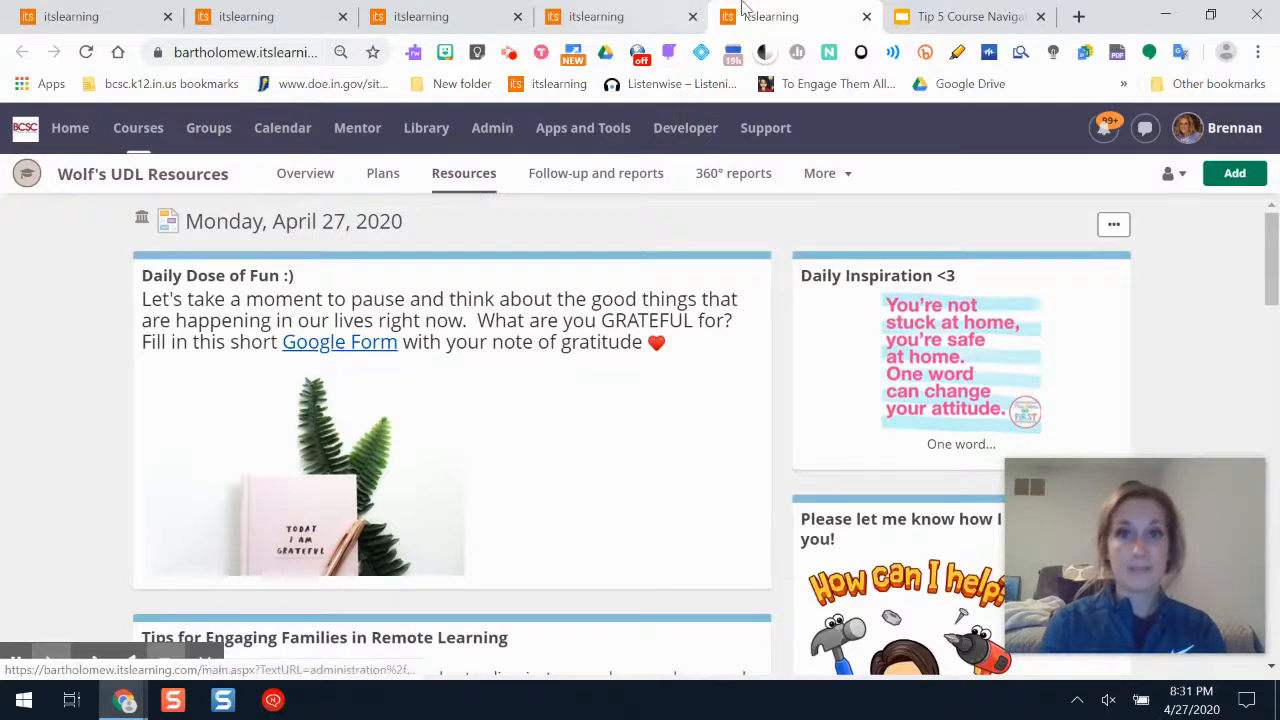
Step: Present the Simplify Navigation slide again, then return to the Jarrard eLearning Lessons plans
click(965, 16)
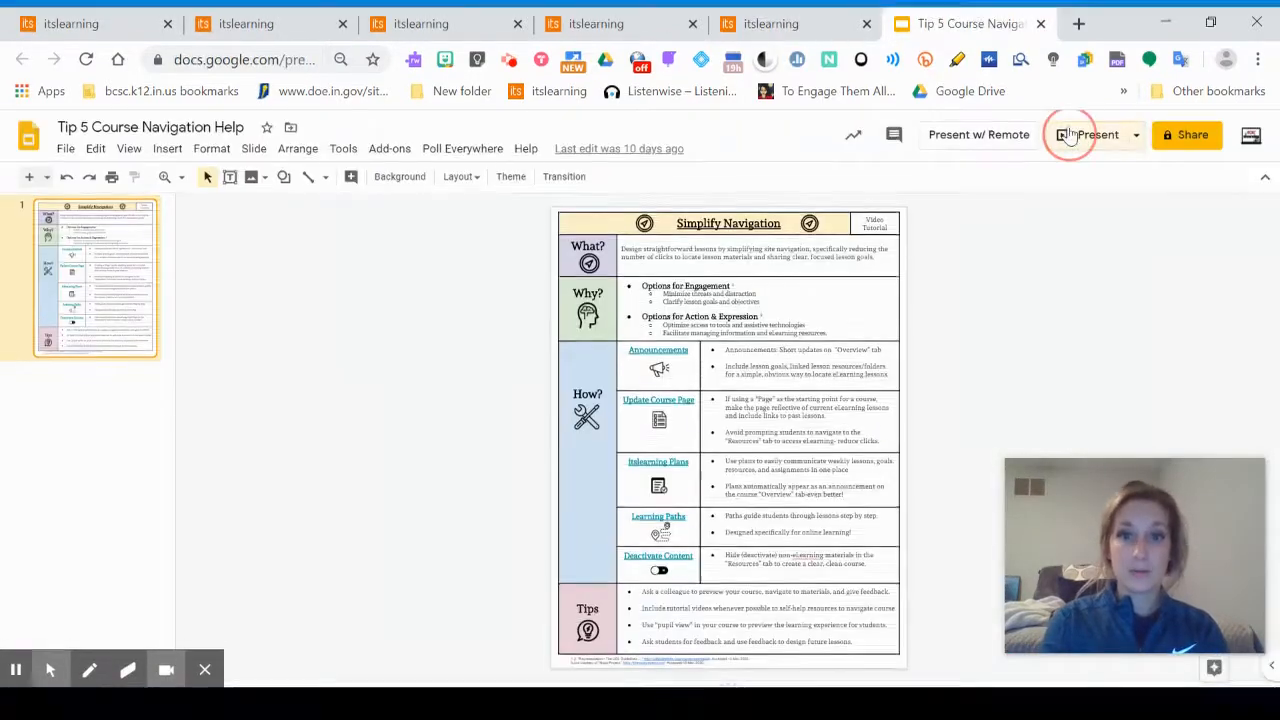
click(1092, 135)
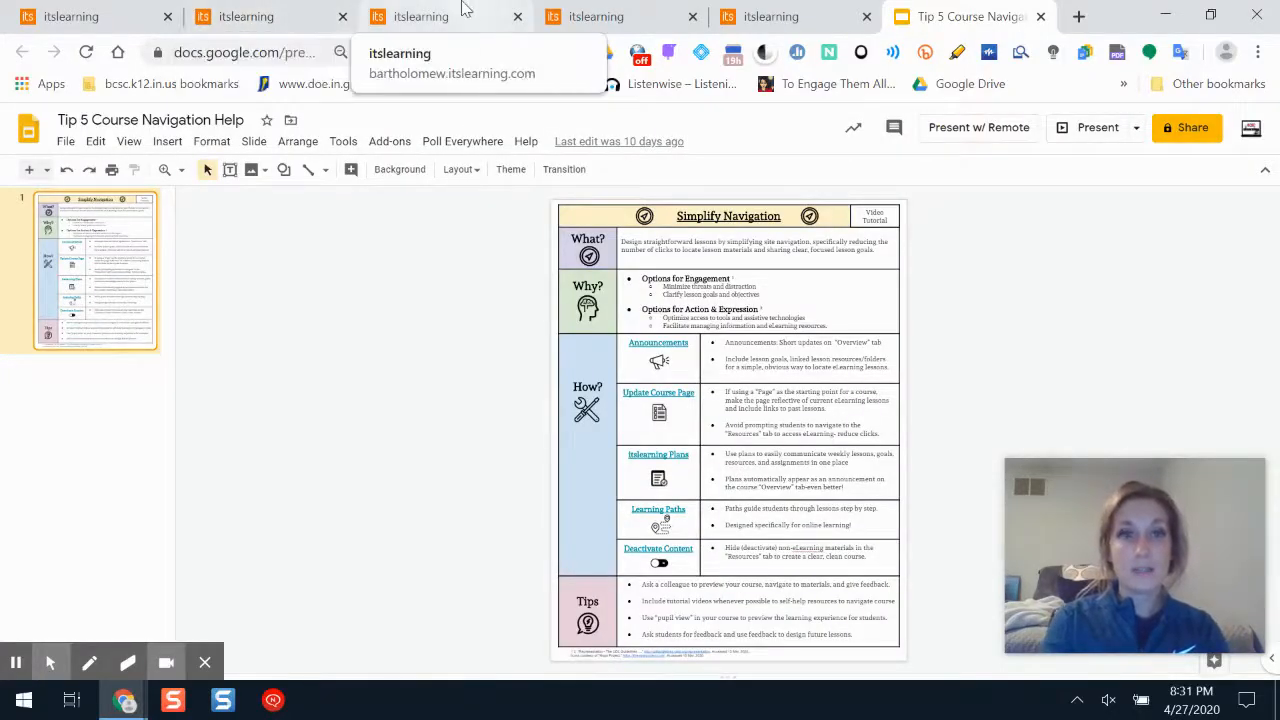
click(420, 16)
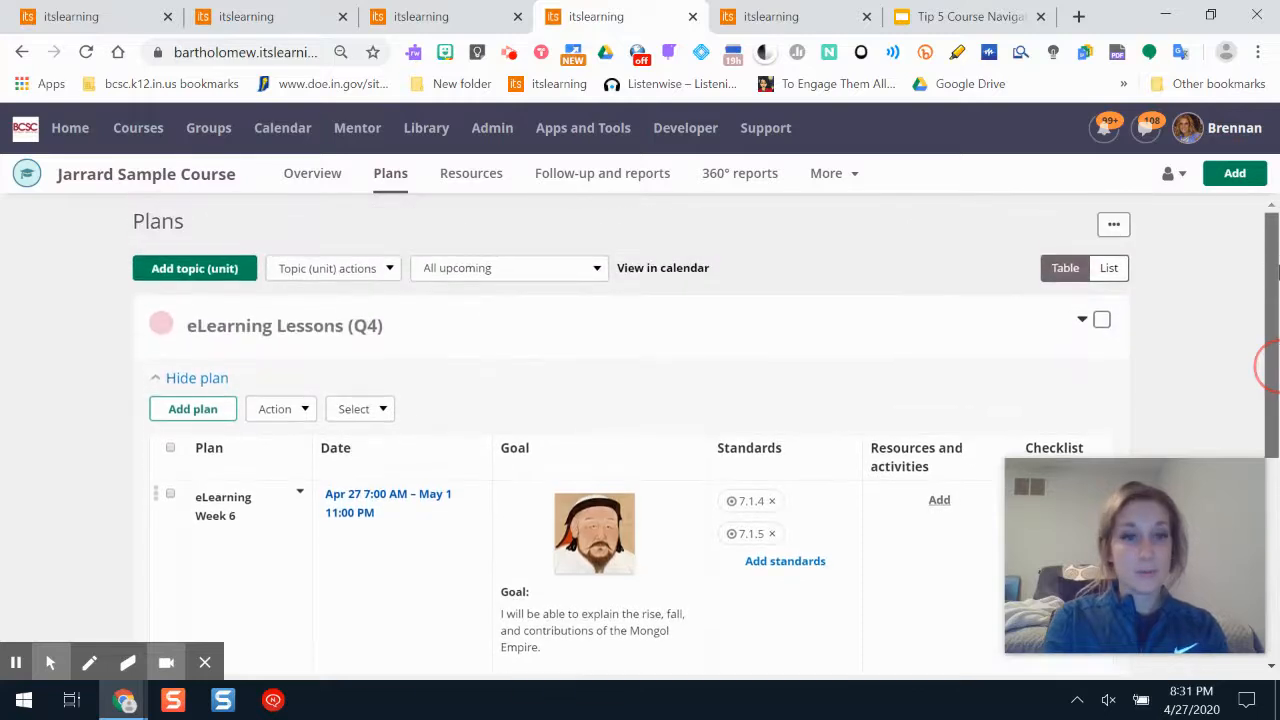
scroll(down, 3)
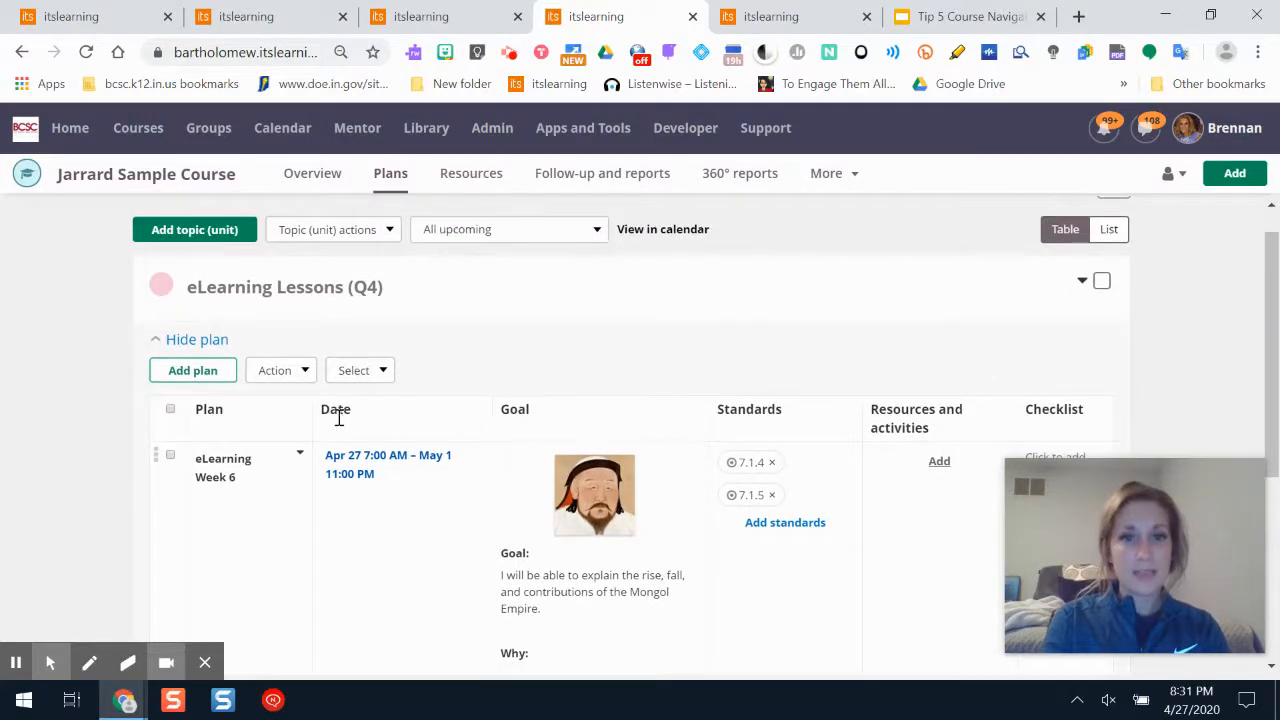
mouse_move(1275, 370)
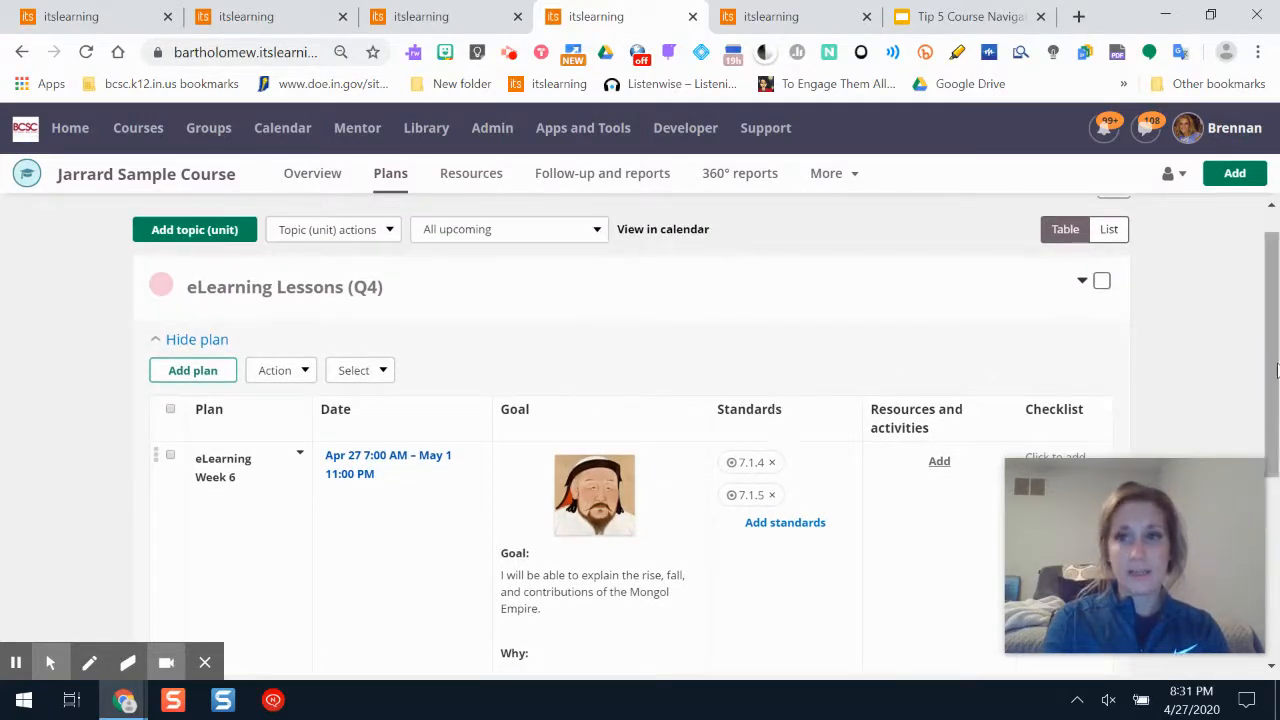
click(1113, 224)
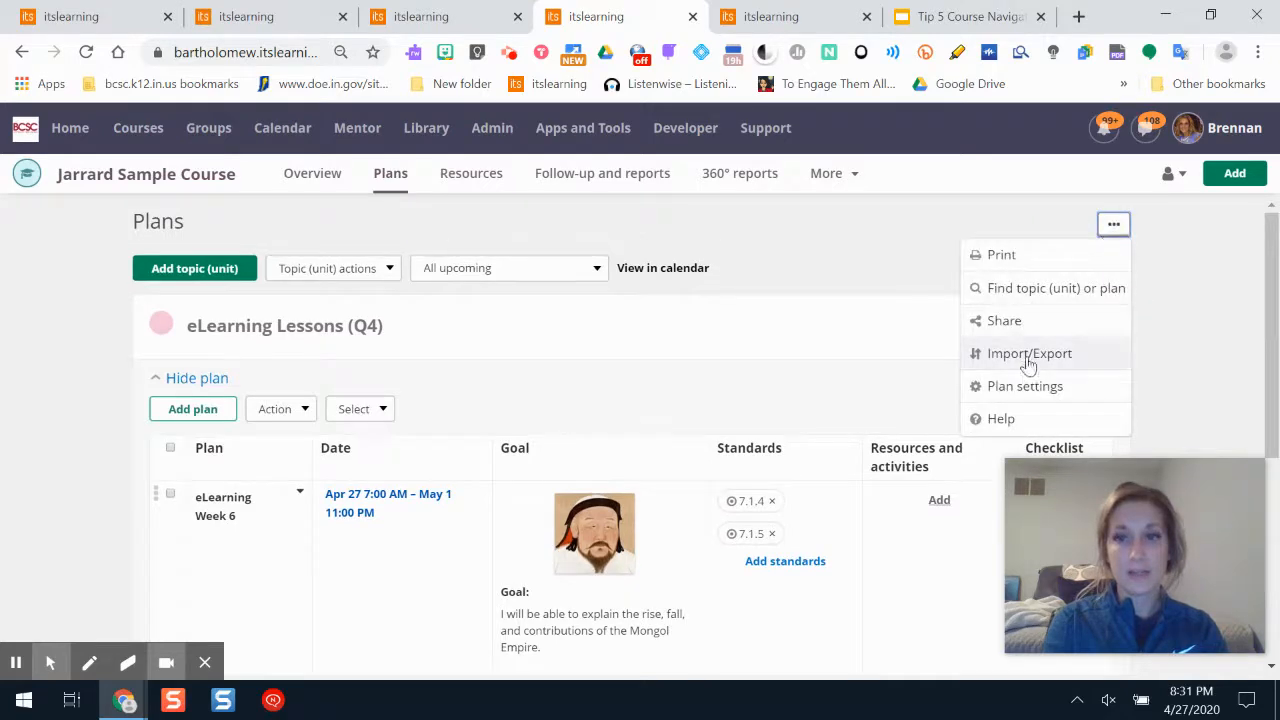
click(1025, 386)
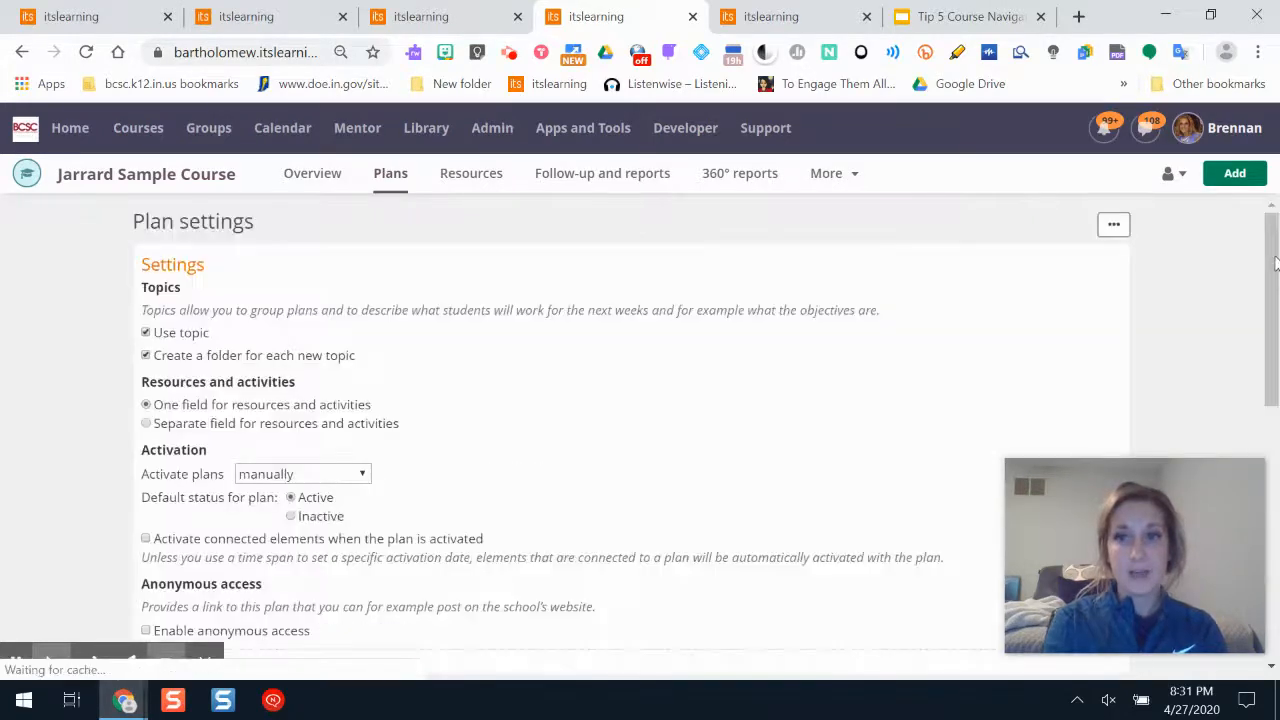
scroll(down, 3)
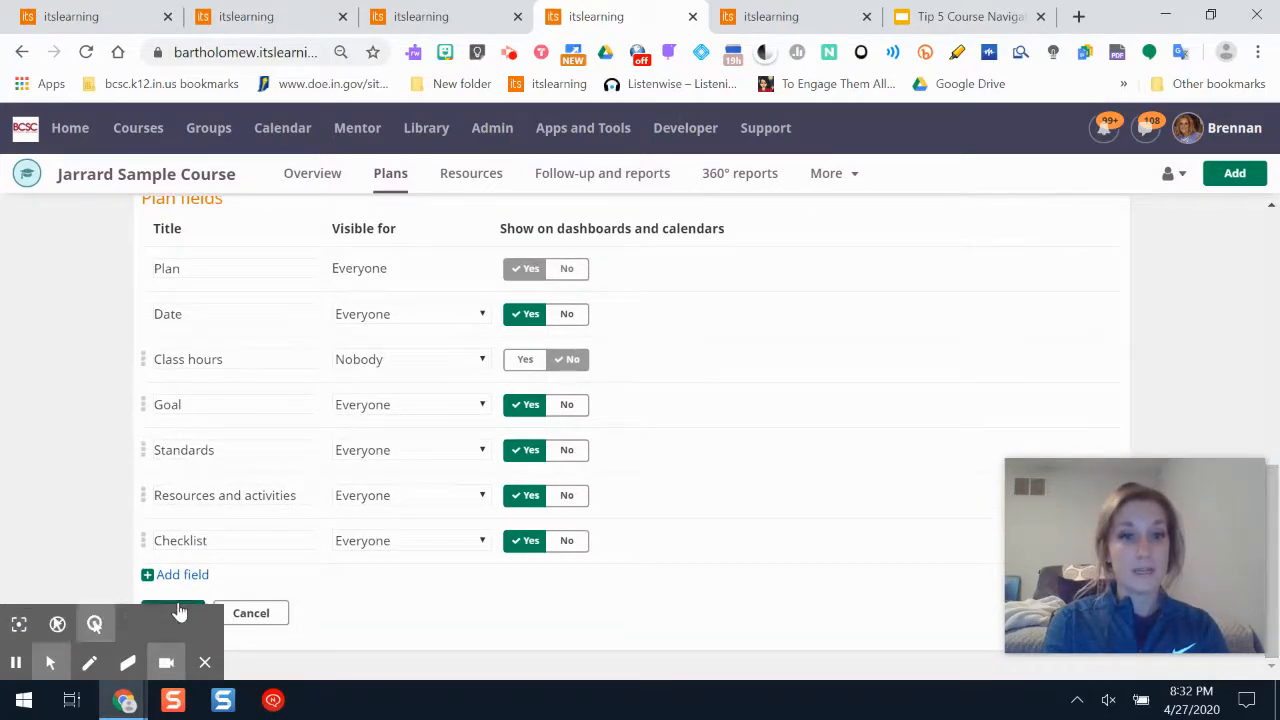
mouse_move(205, 662)
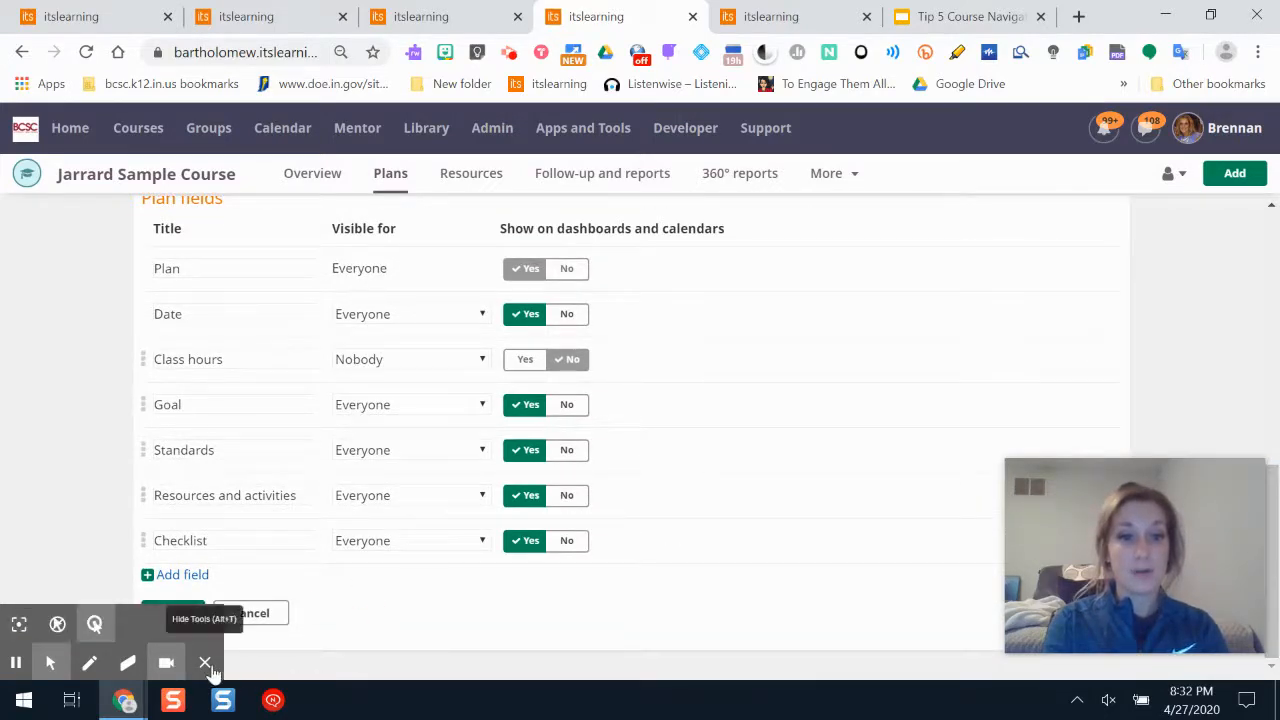
click(205, 662)
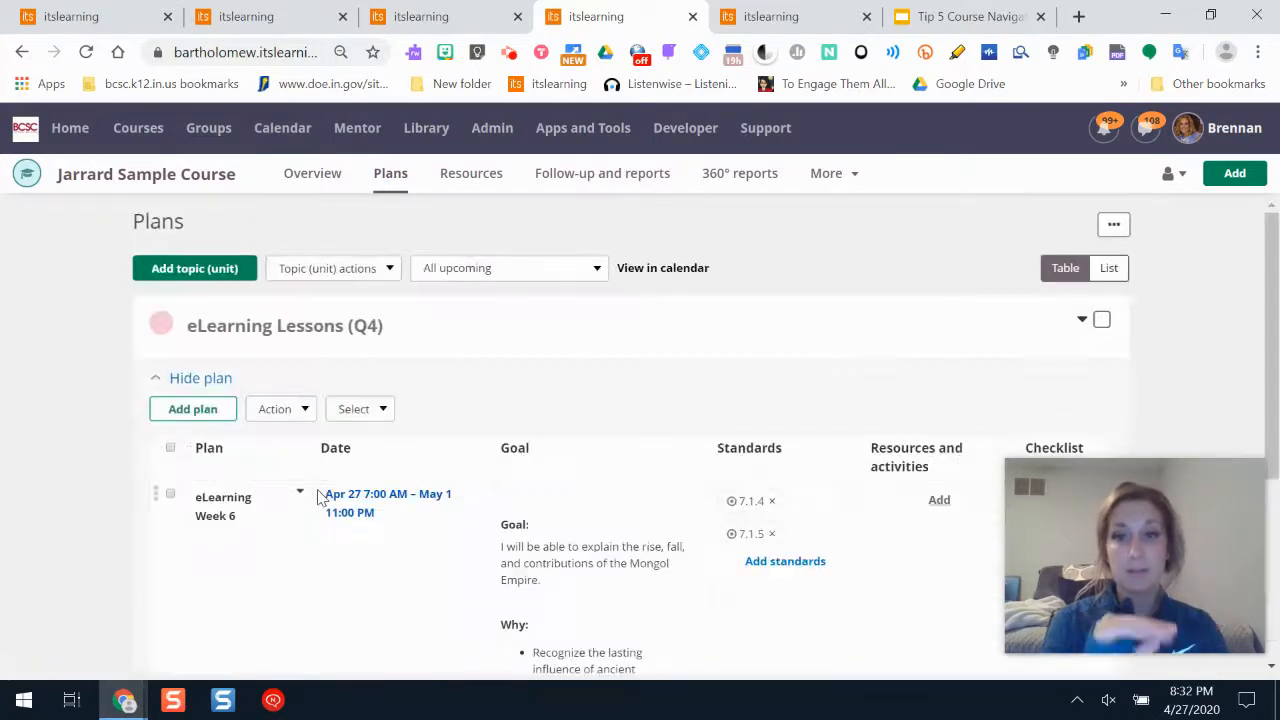
Step: Add the eLearning Lessons (Q4) folder under Resources and activities of eLearning Week 6
scroll(down, 3)
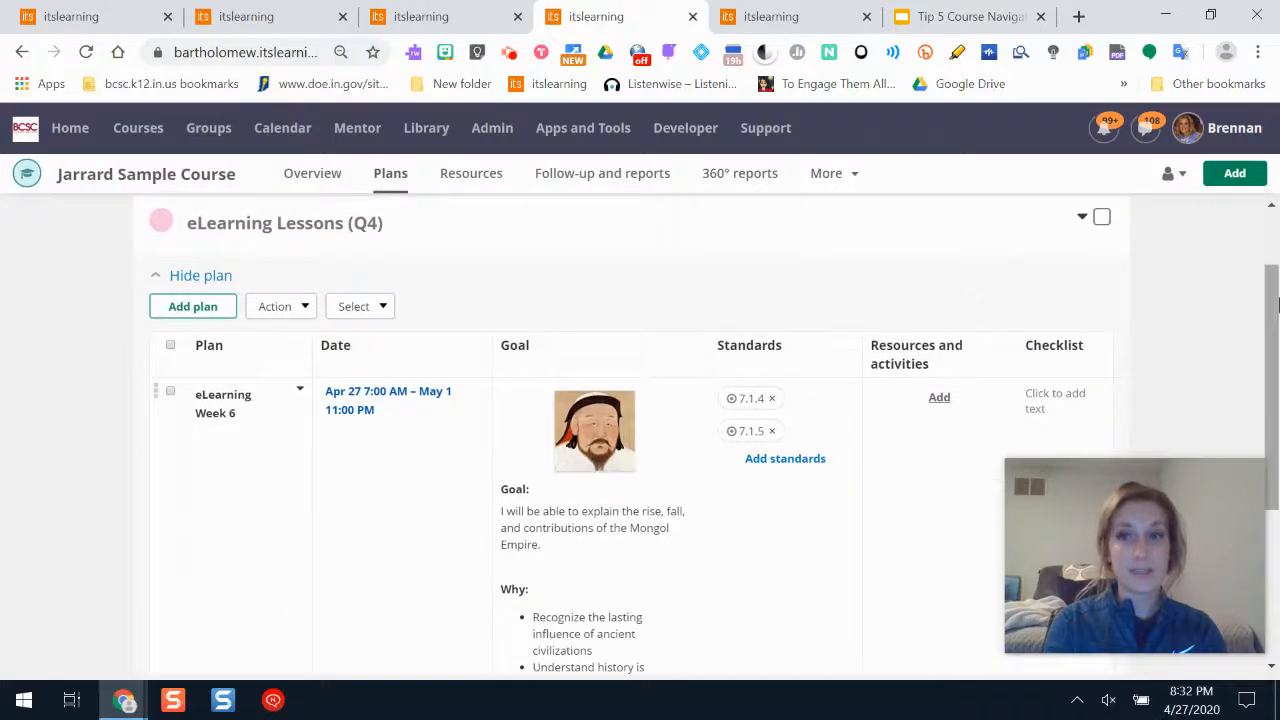
scroll(down, 3)
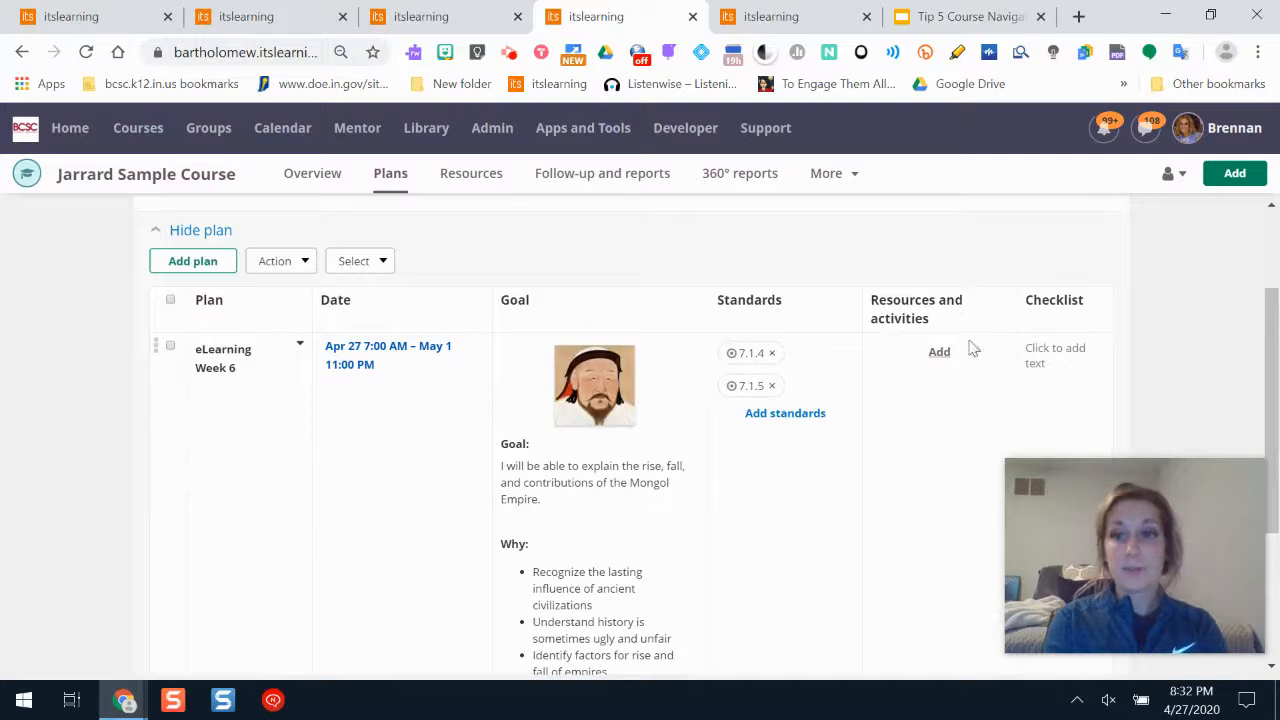
click(939, 351)
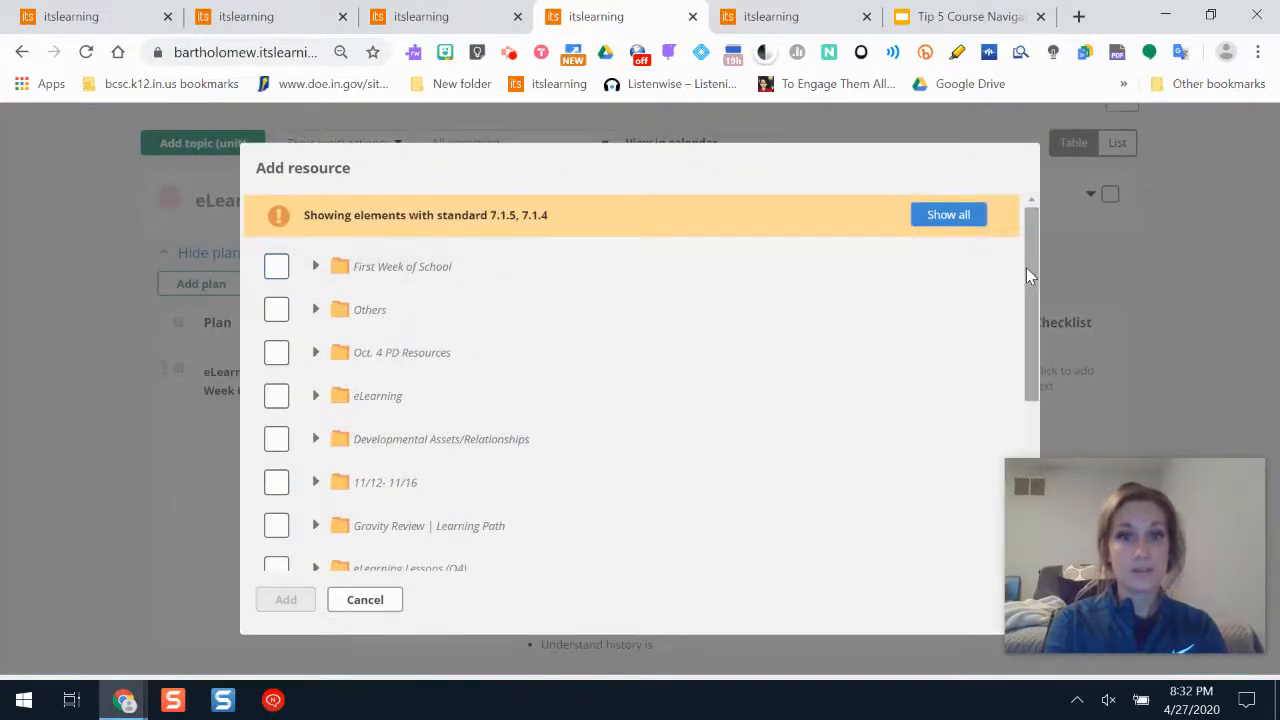
scroll(down, 3)
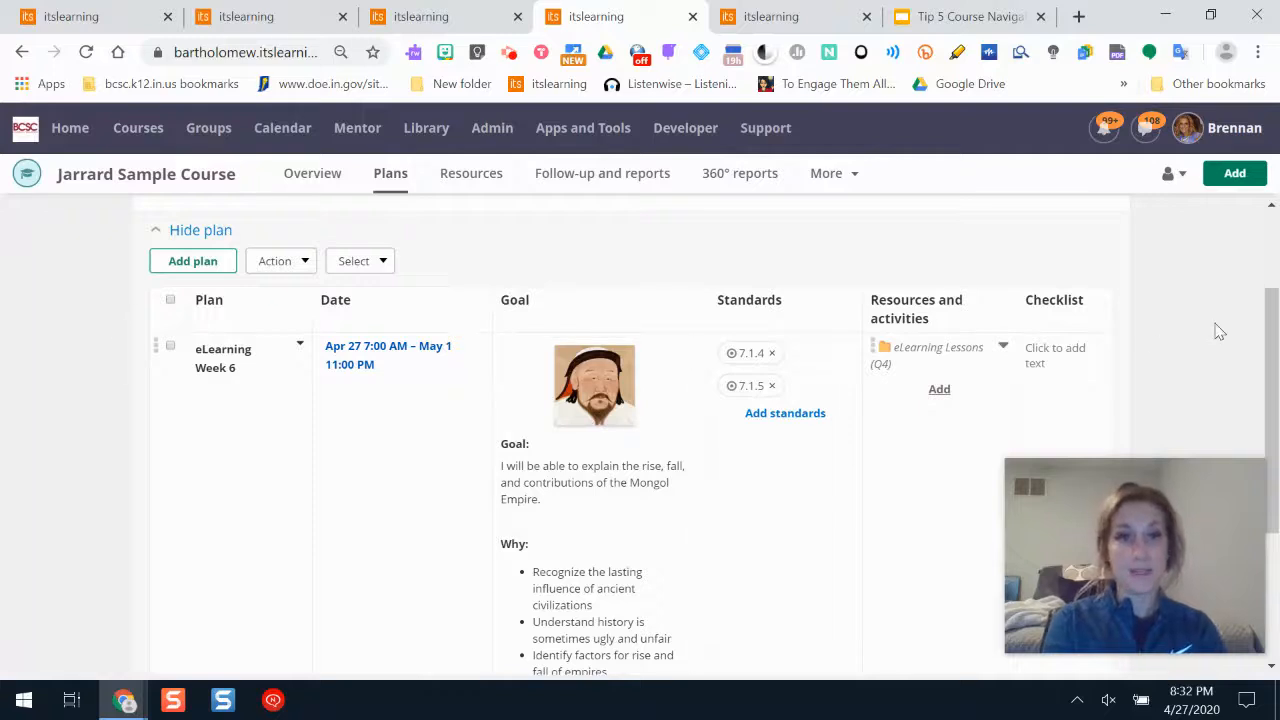
mouse_move(409, 342)
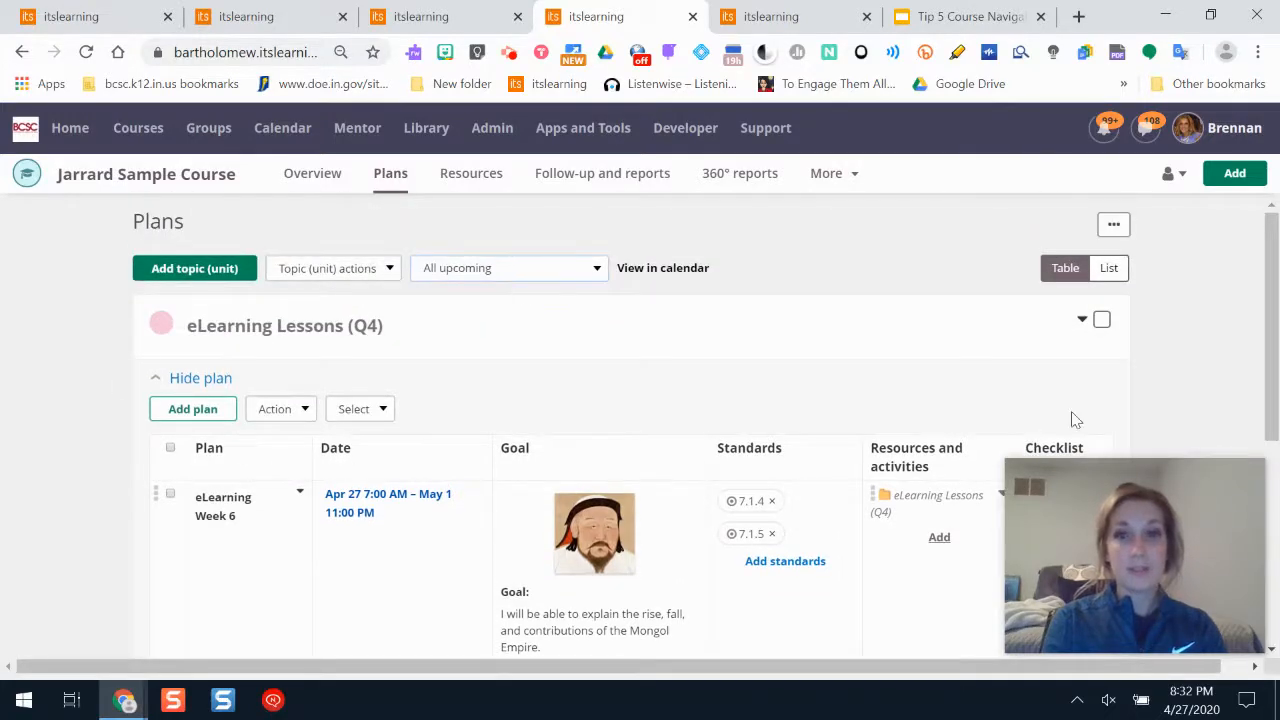
Step: Select the eLearning Lessons (Q4) plan and scroll the Jarrard course overview showing Week 6
click(1101, 319)
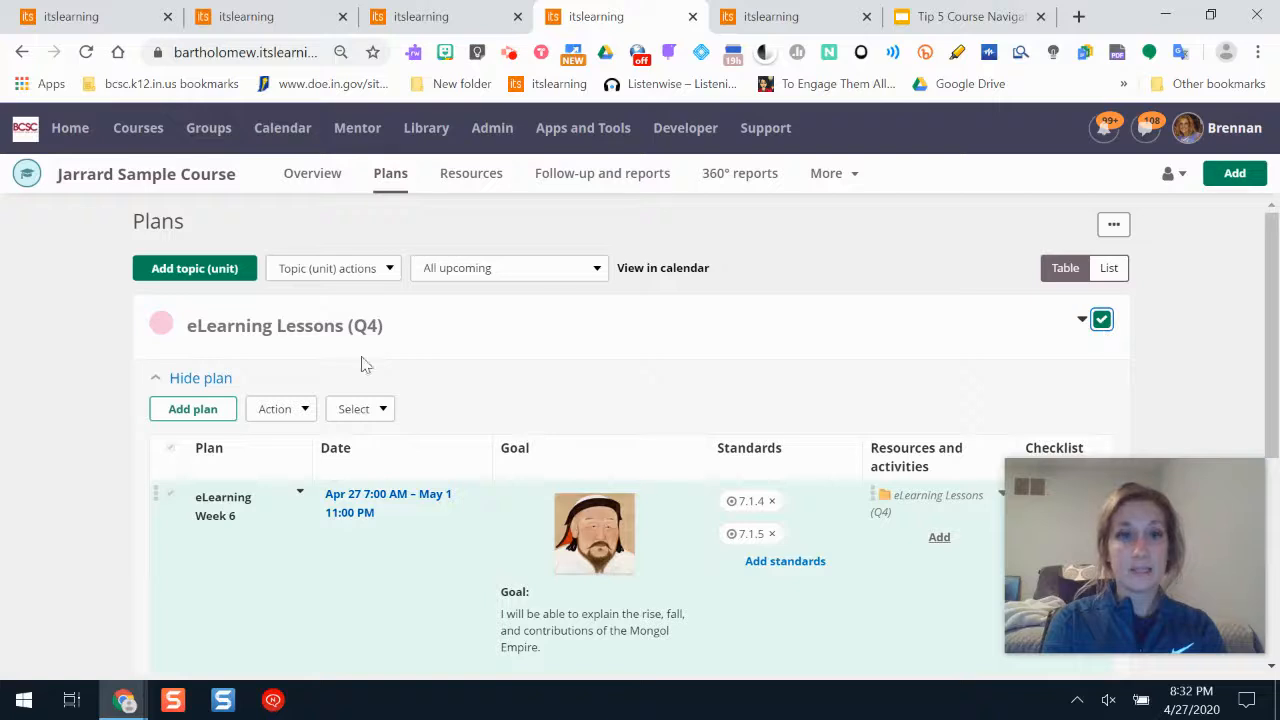
click(300, 423)
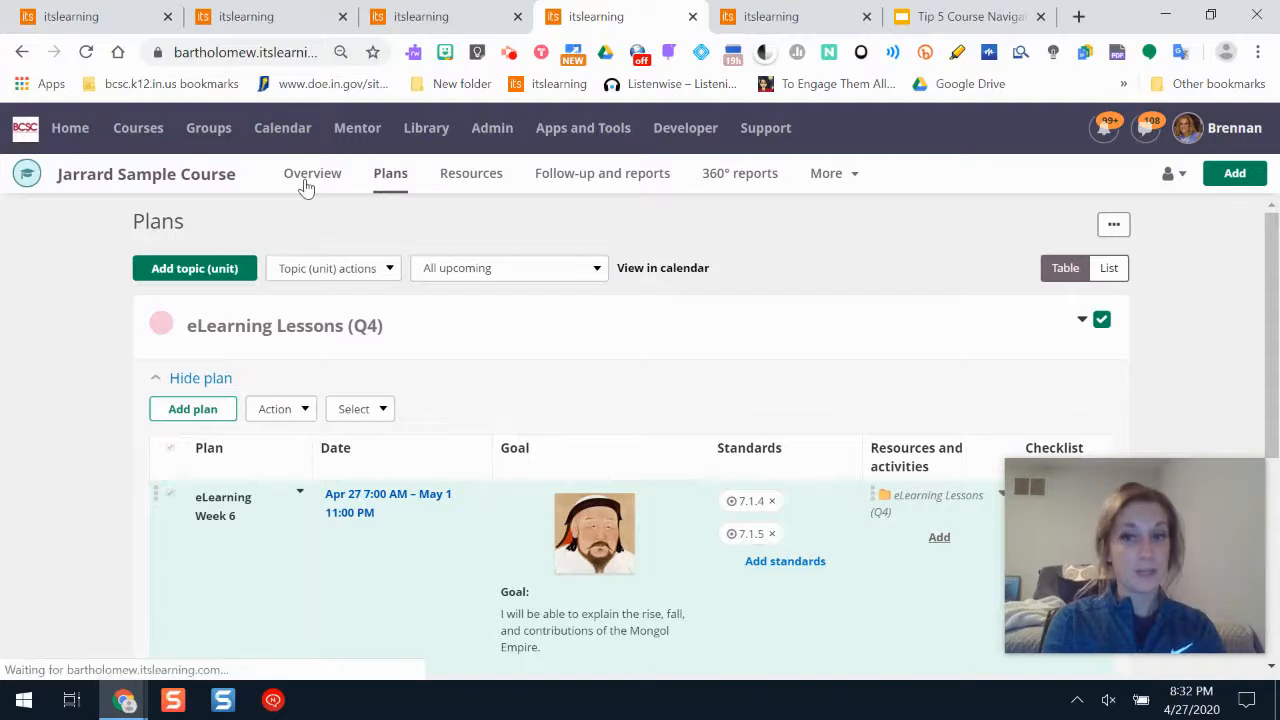
click(312, 173)
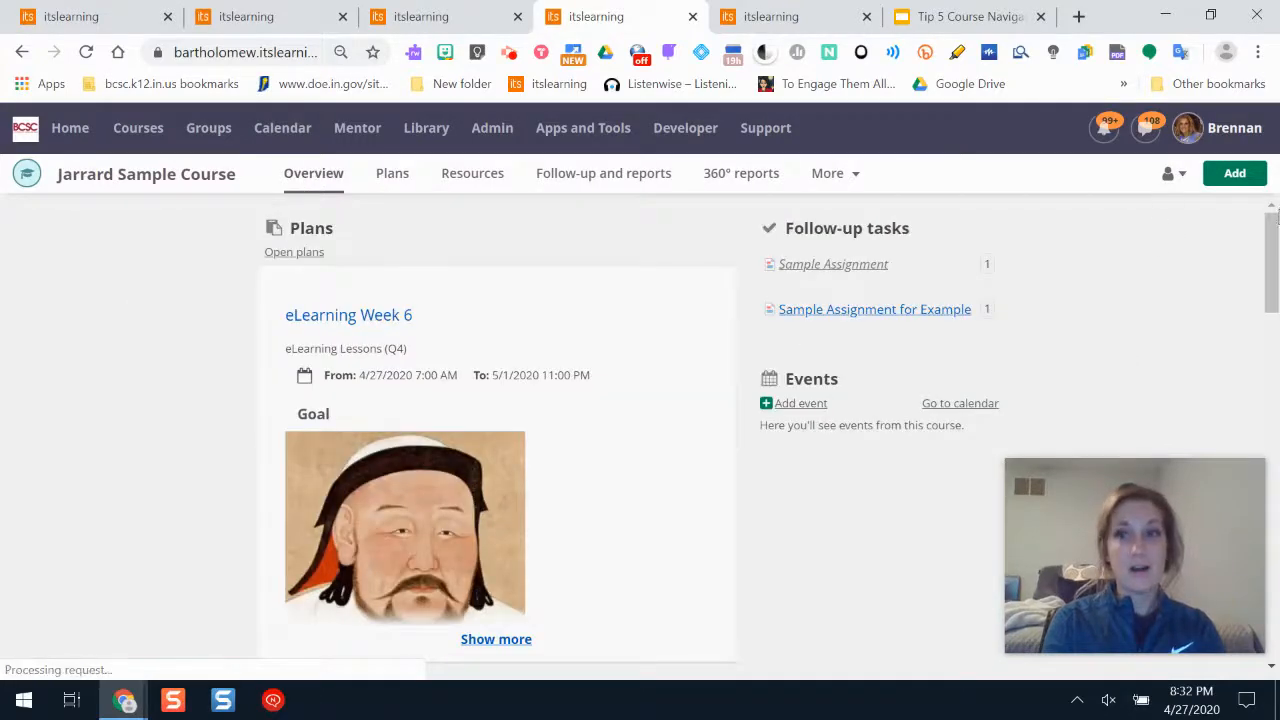
scroll(down, 3)
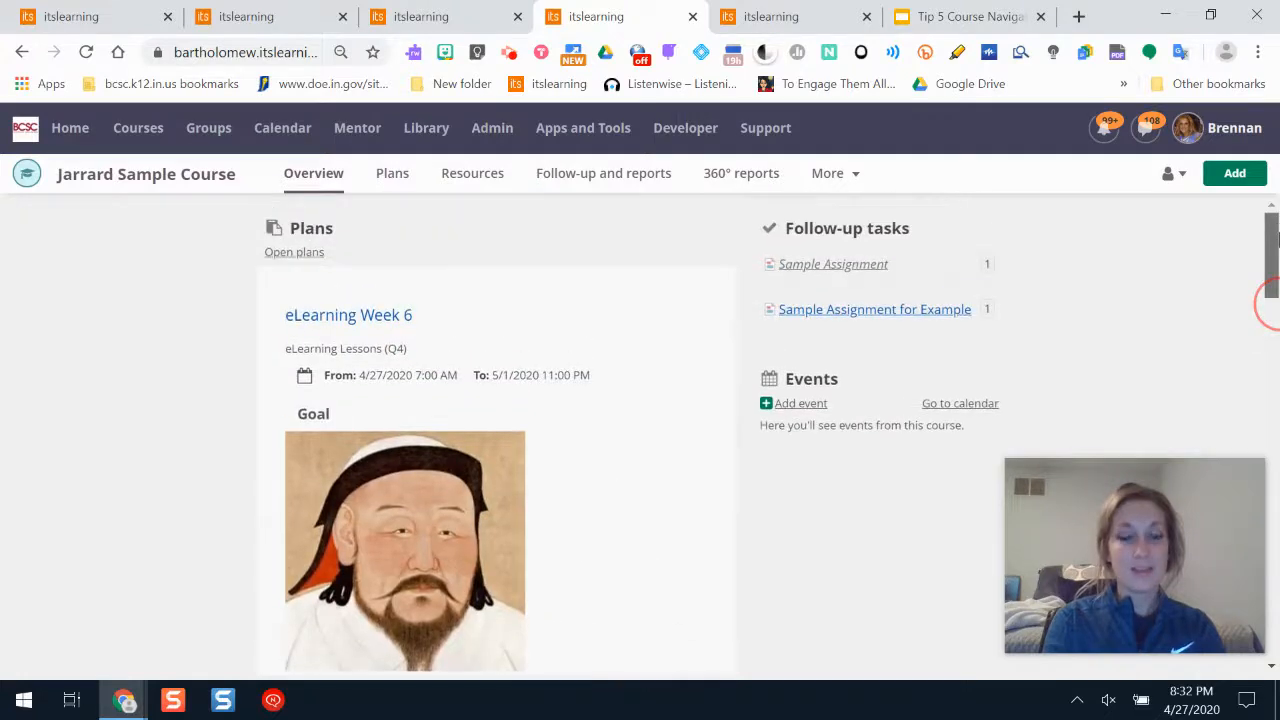
scroll(down, 3)
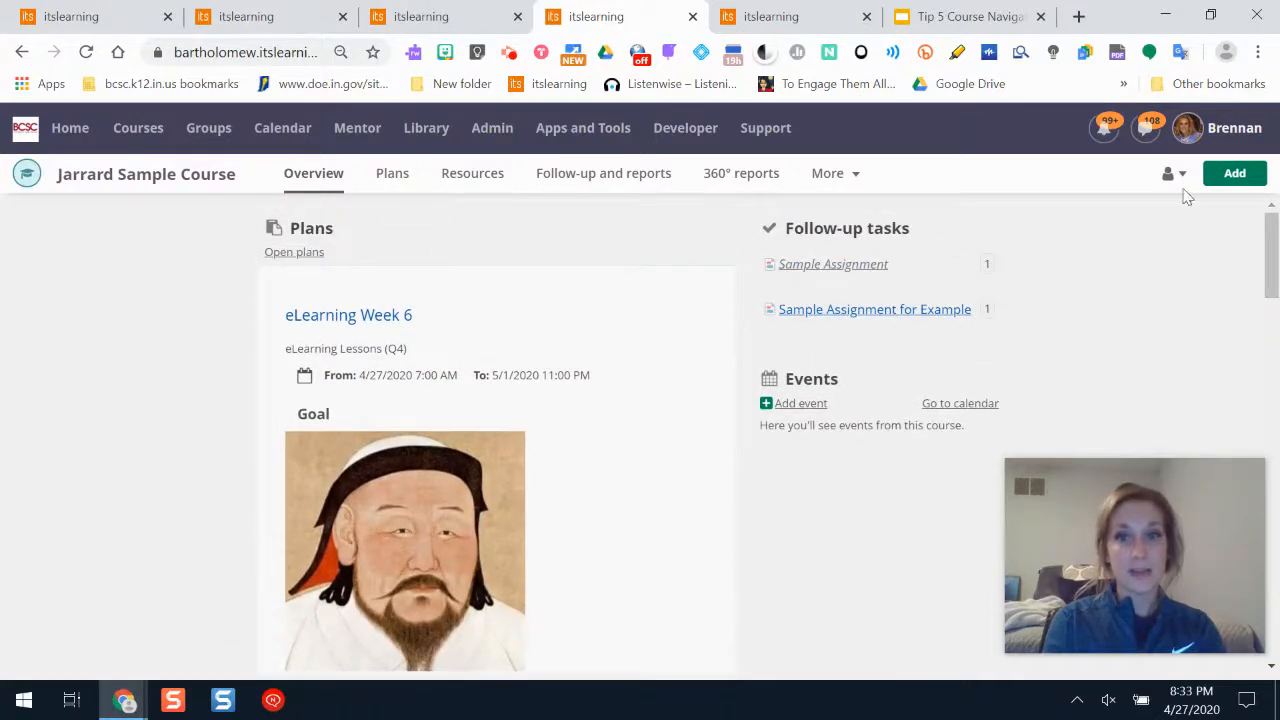
scroll(down, 3)
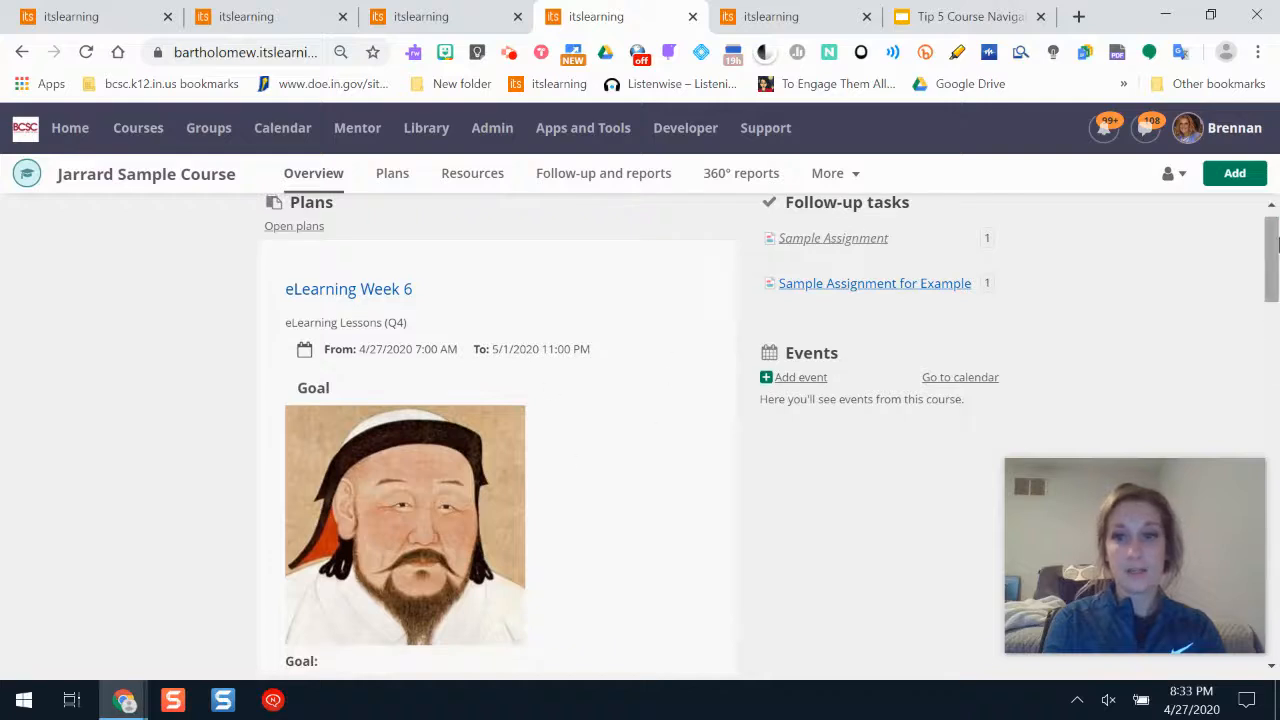
scroll(down, 3)
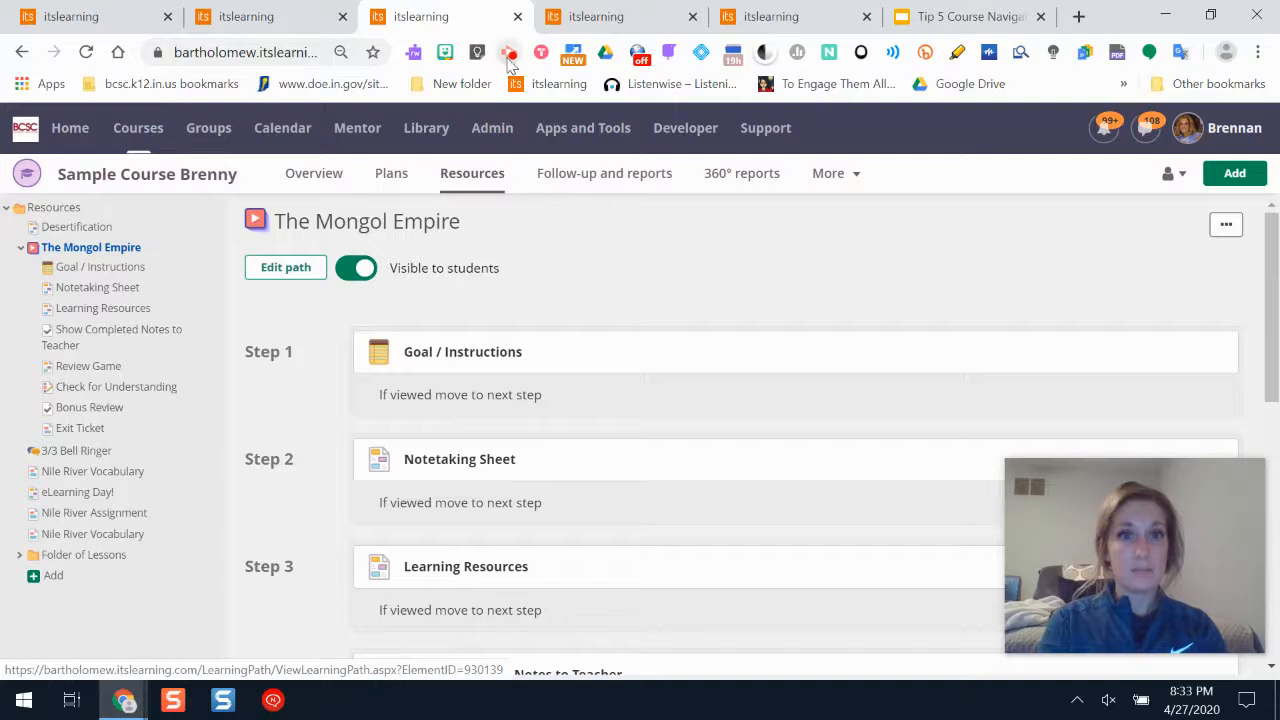
click(506, 52)
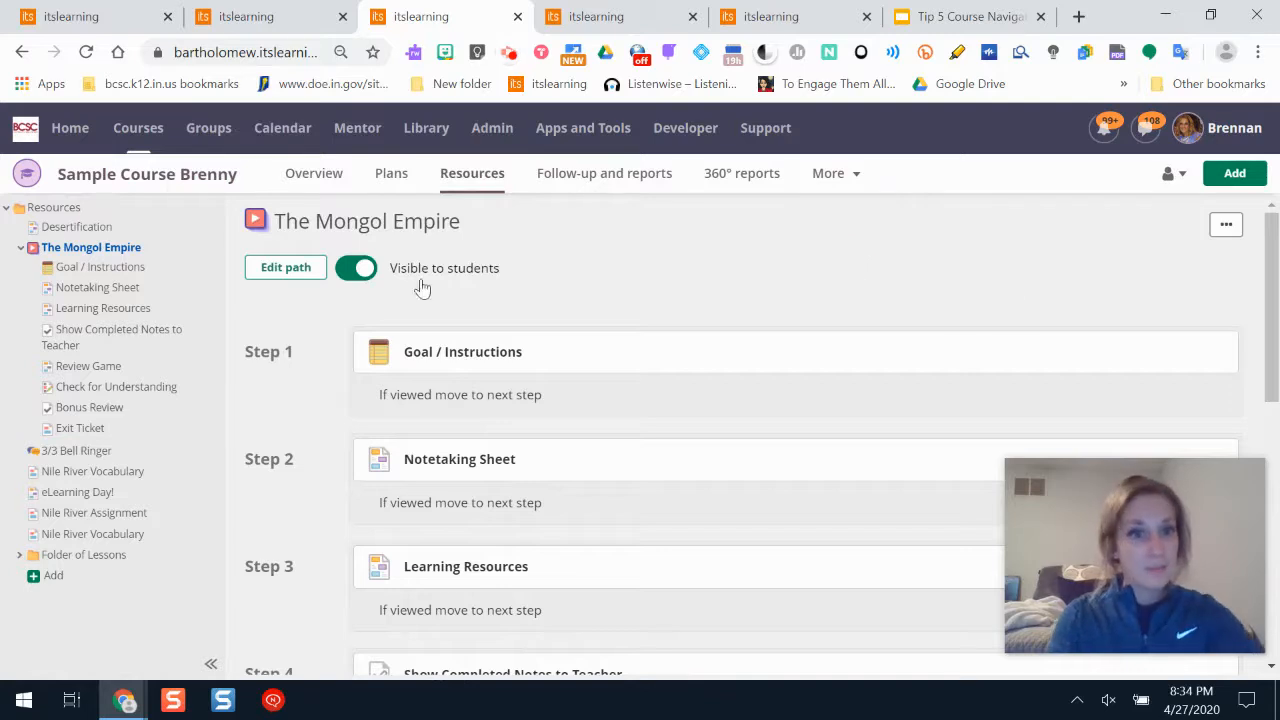
scroll(down, 3)
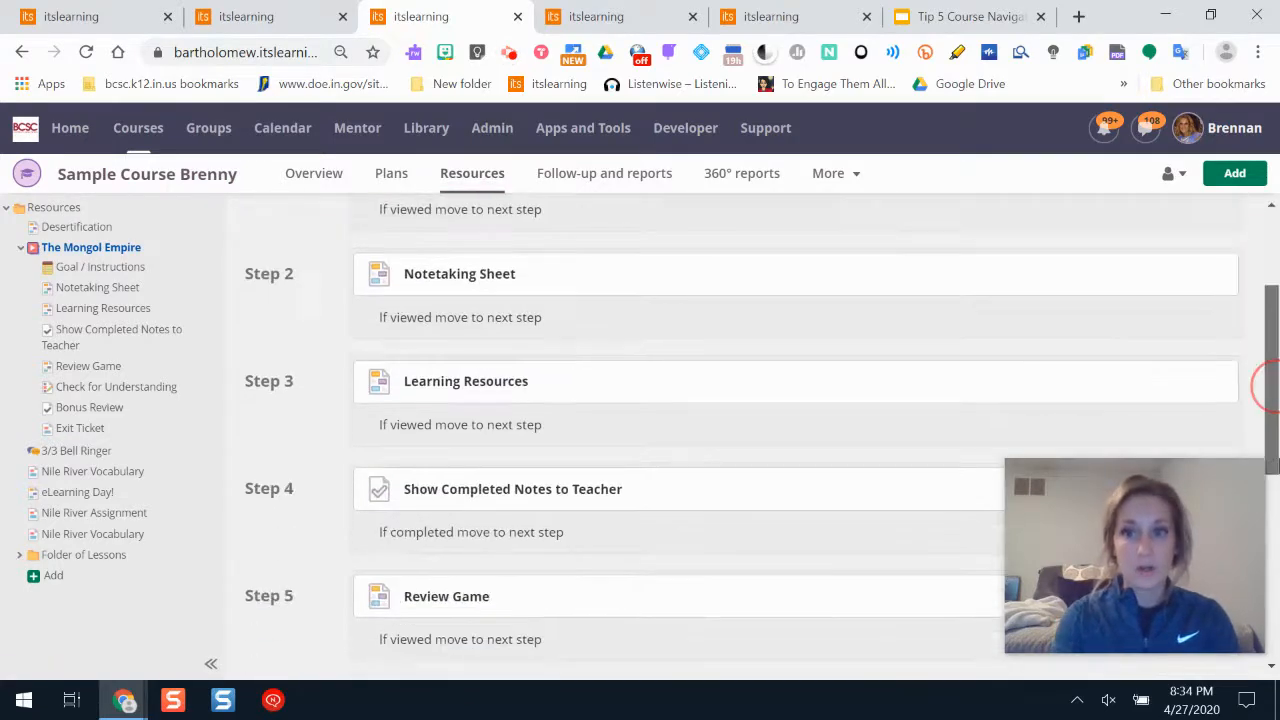
scroll(down, 3)
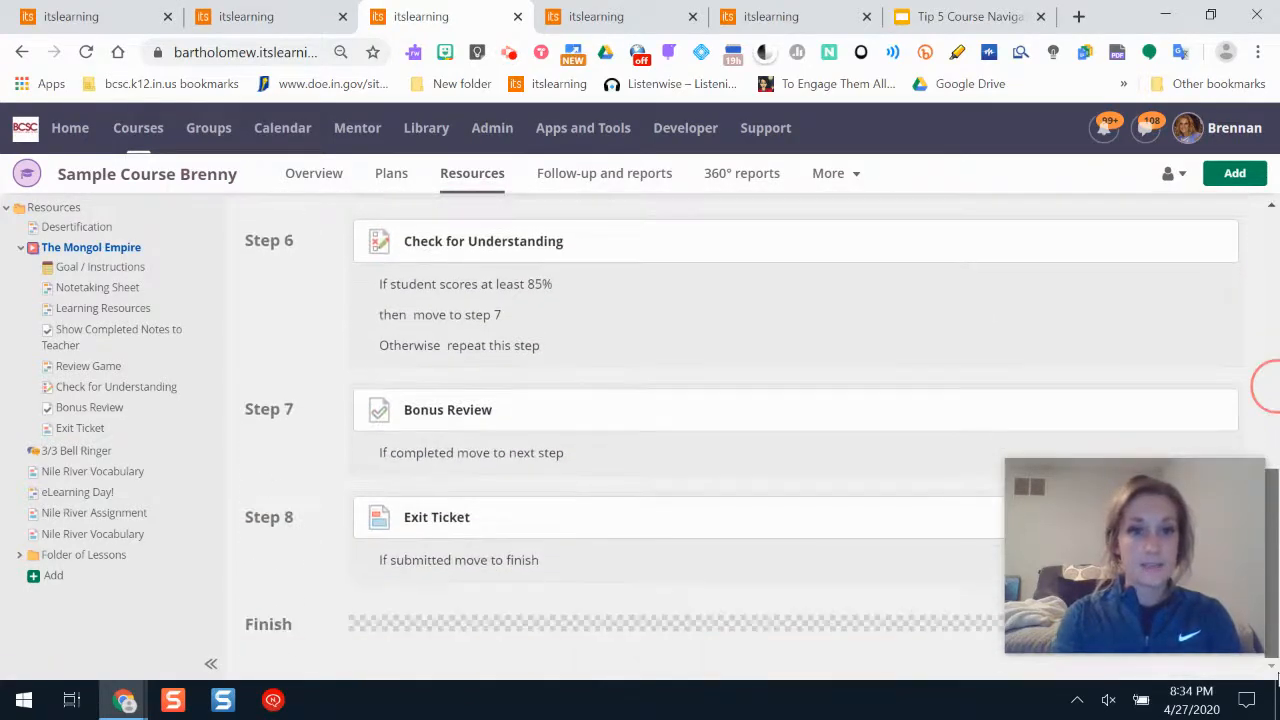
scroll(up, 3)
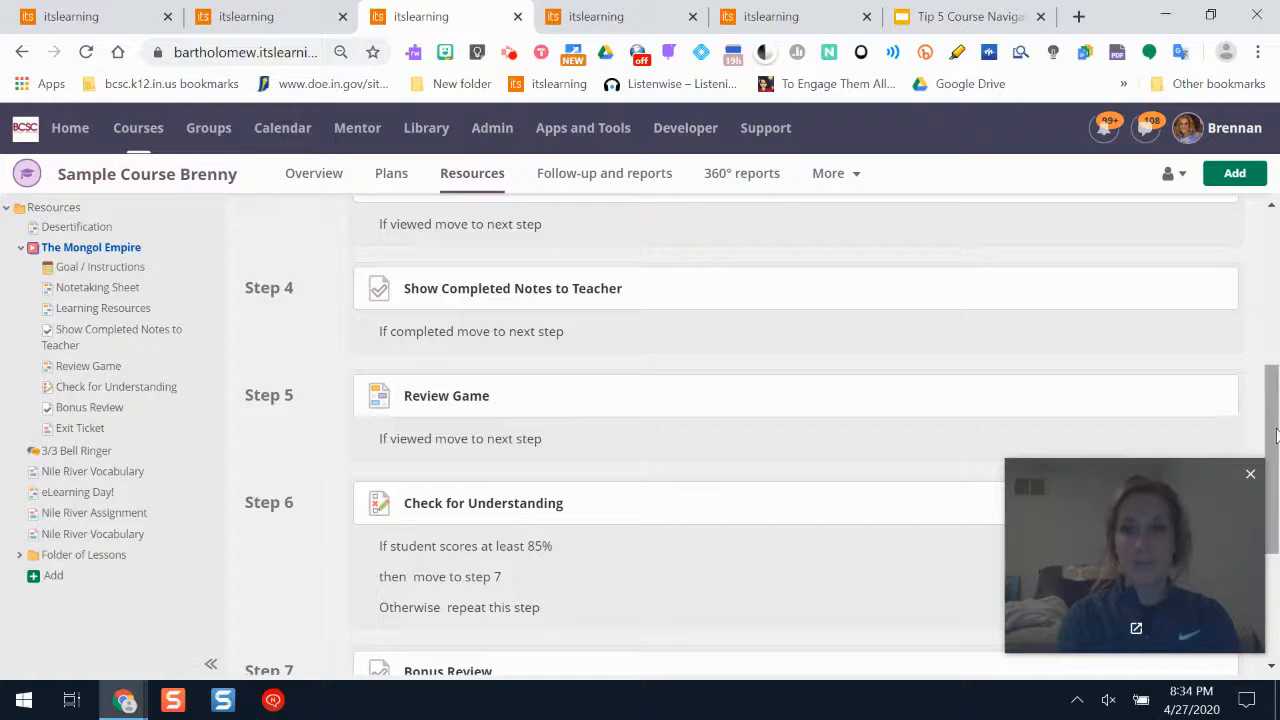
scroll(up, 3)
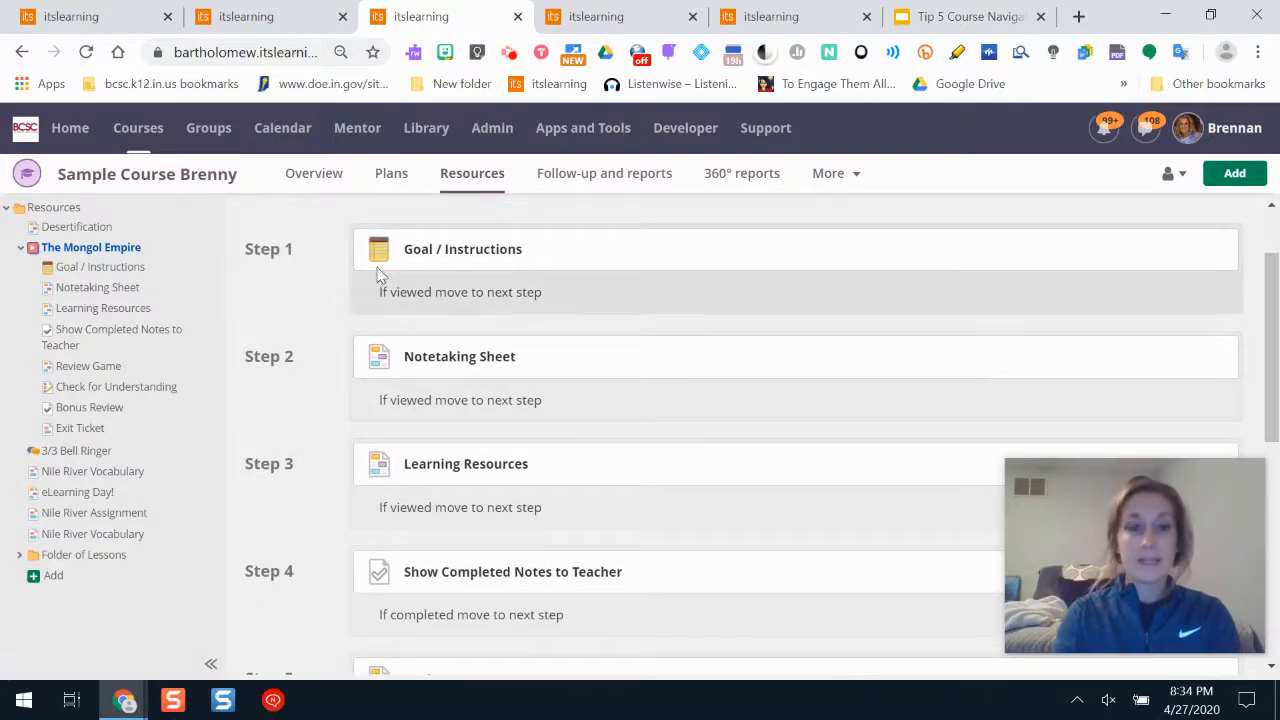
mouse_move(100, 267)
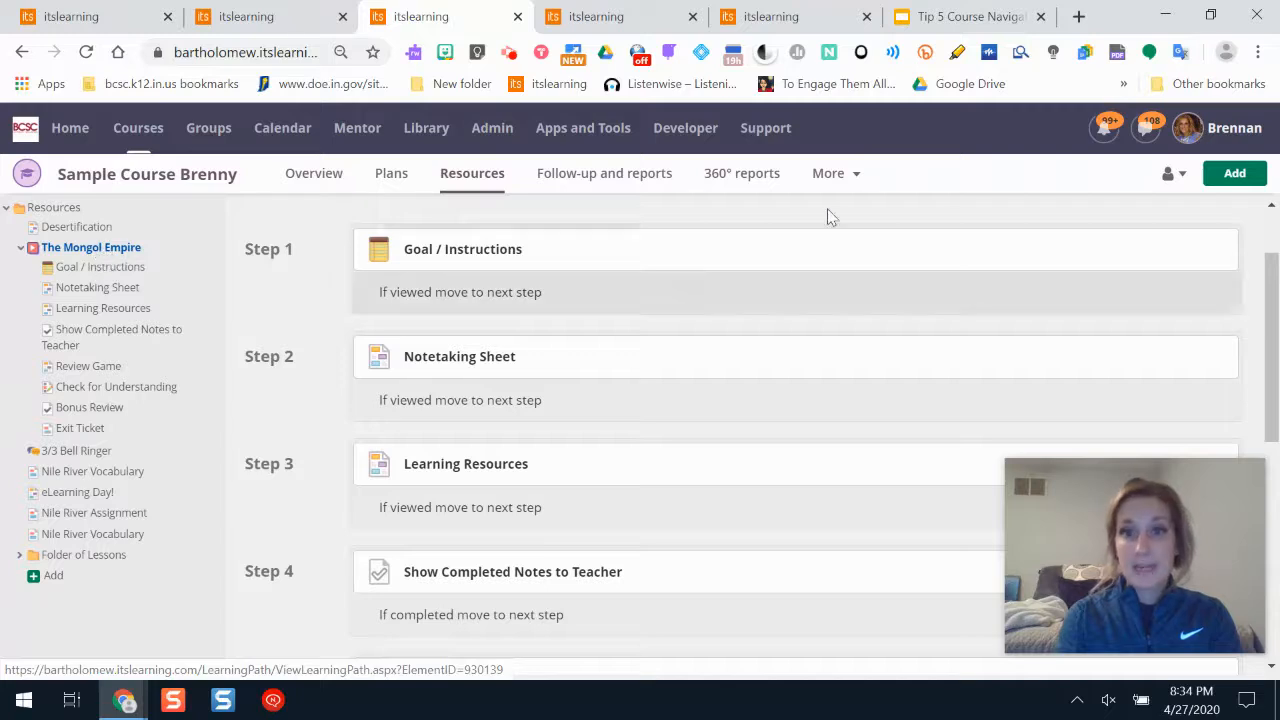
Step: Convert The Mongol Empire path with ••• > Make normal folder and confirm with OK
click(1224, 223)
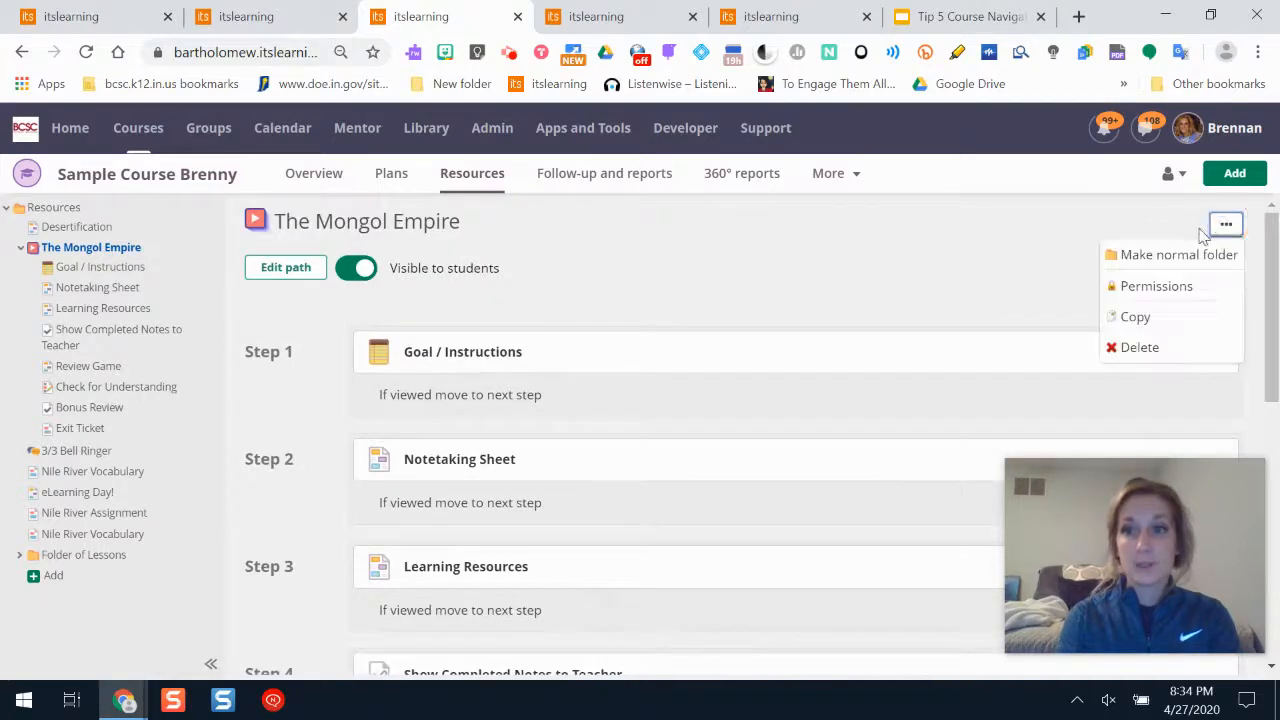
click(1139, 347)
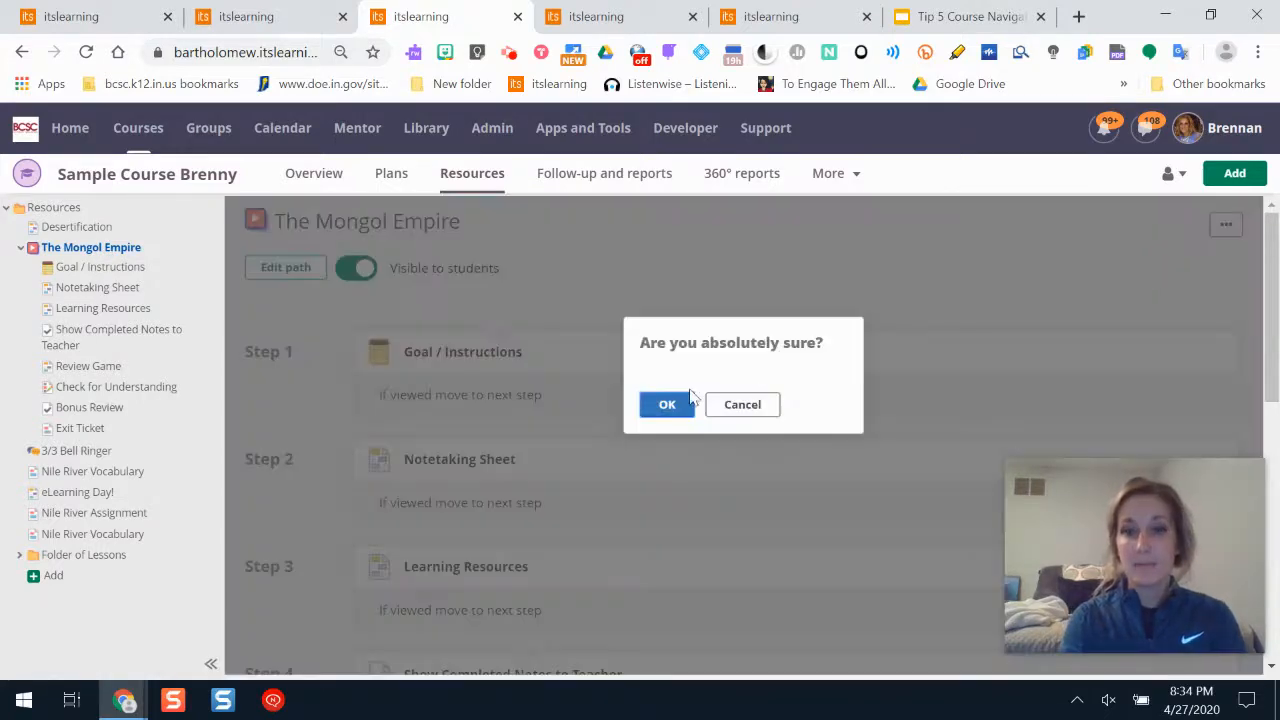
click(667, 404)
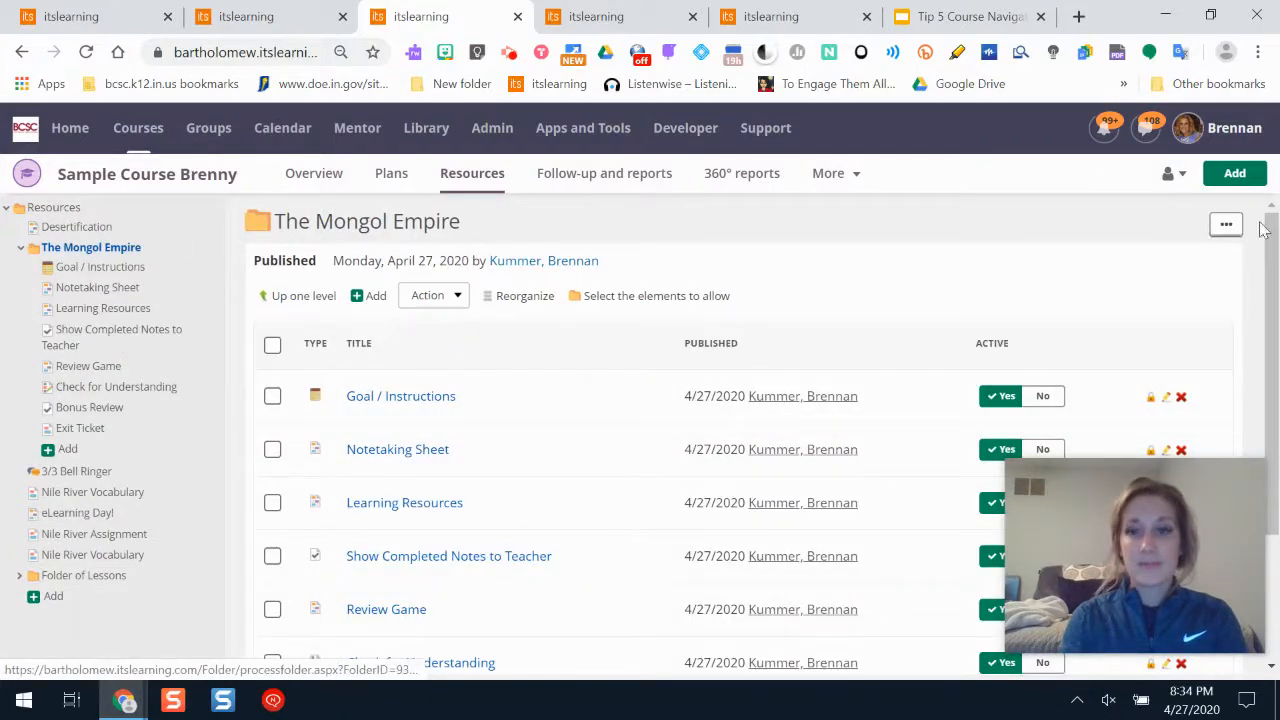
click(1225, 224)
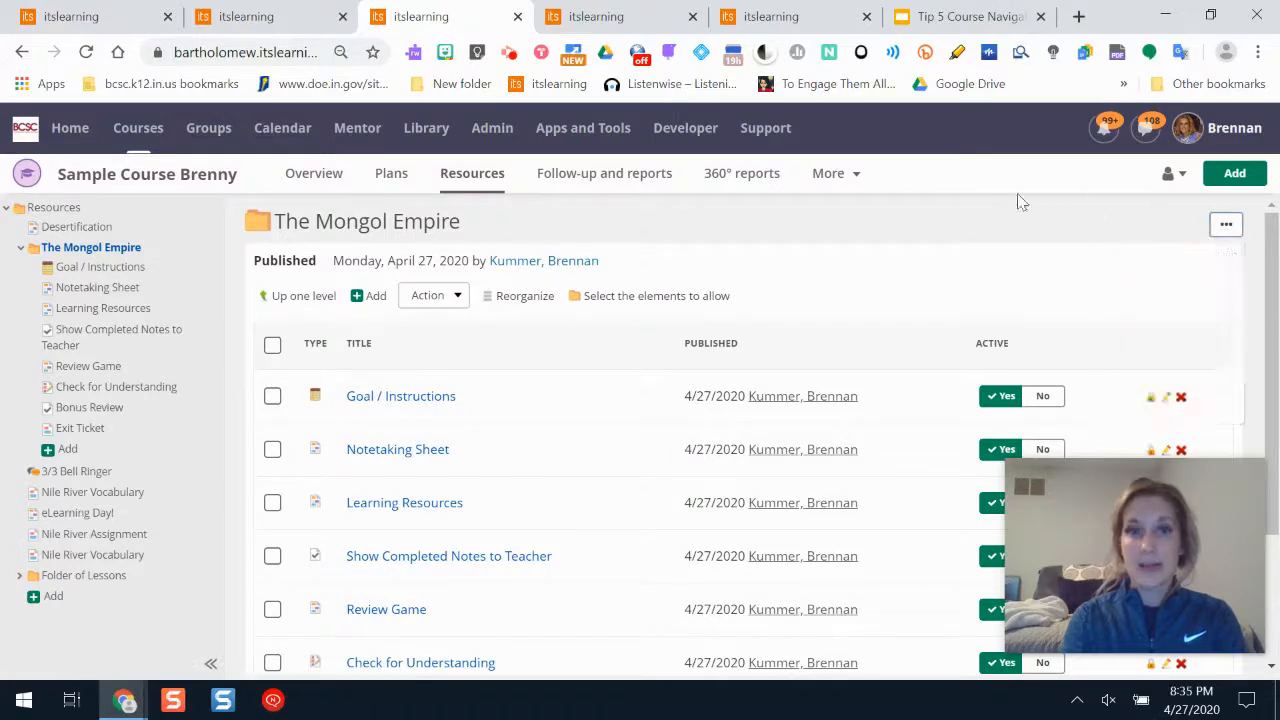
Step: Use Make learning path on The Mongol Empire and switch Visible to students on
click(1225, 223)
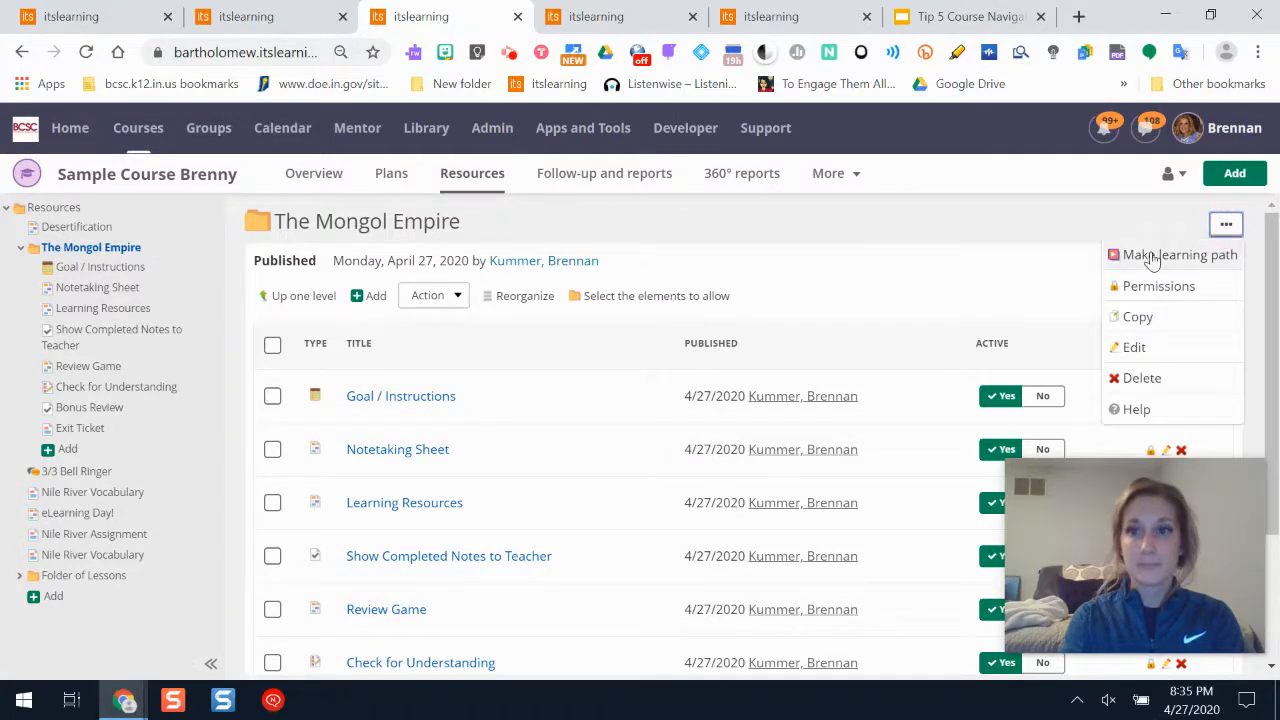
click(1180, 254)
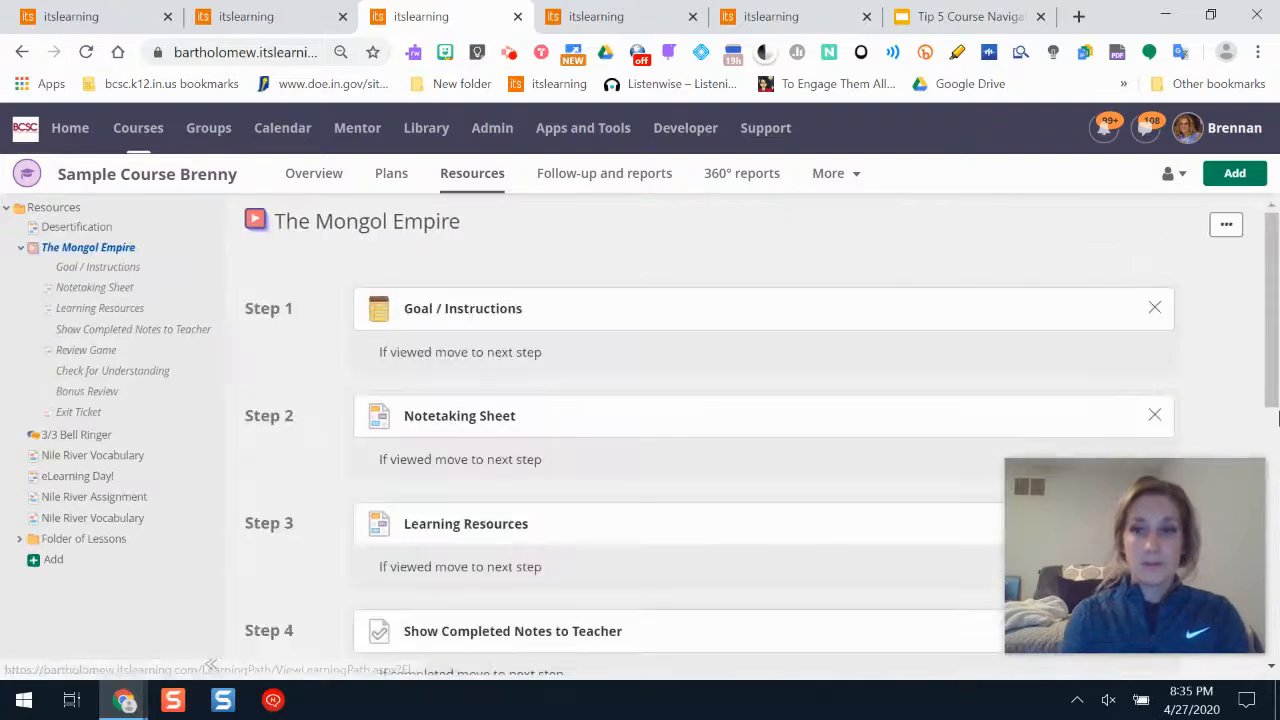
scroll(down, 3)
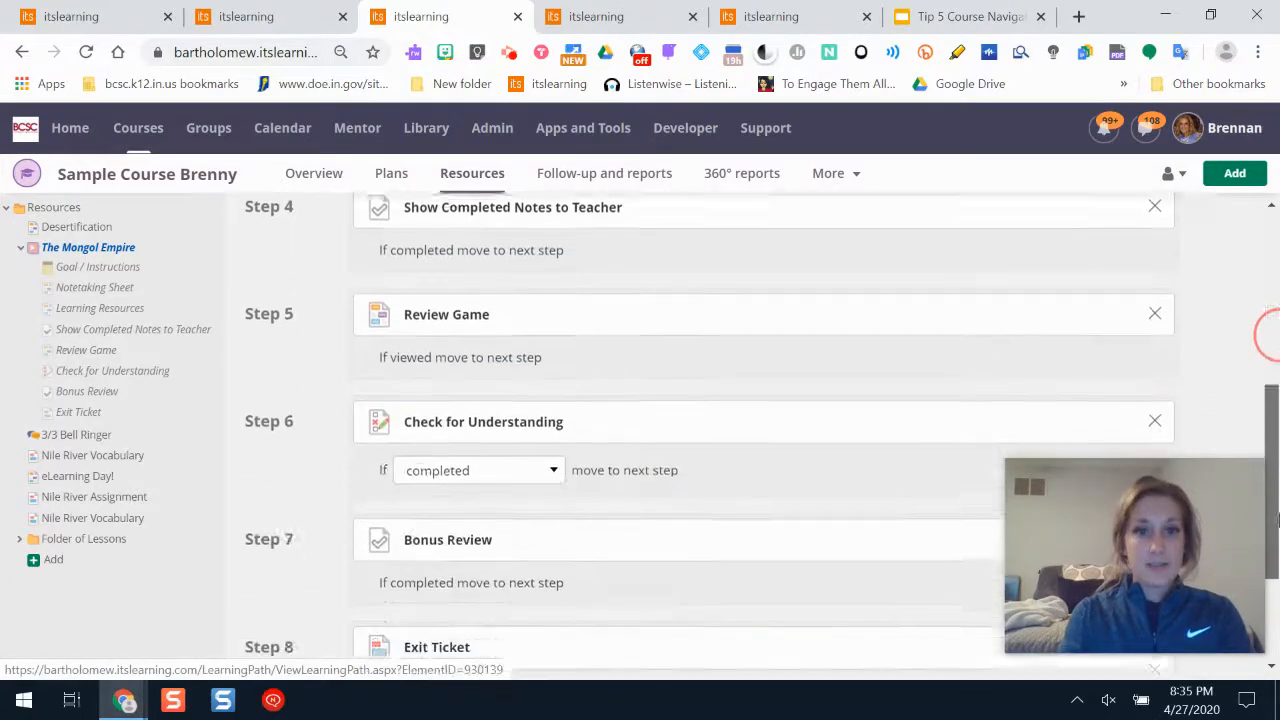
scroll(down, 3)
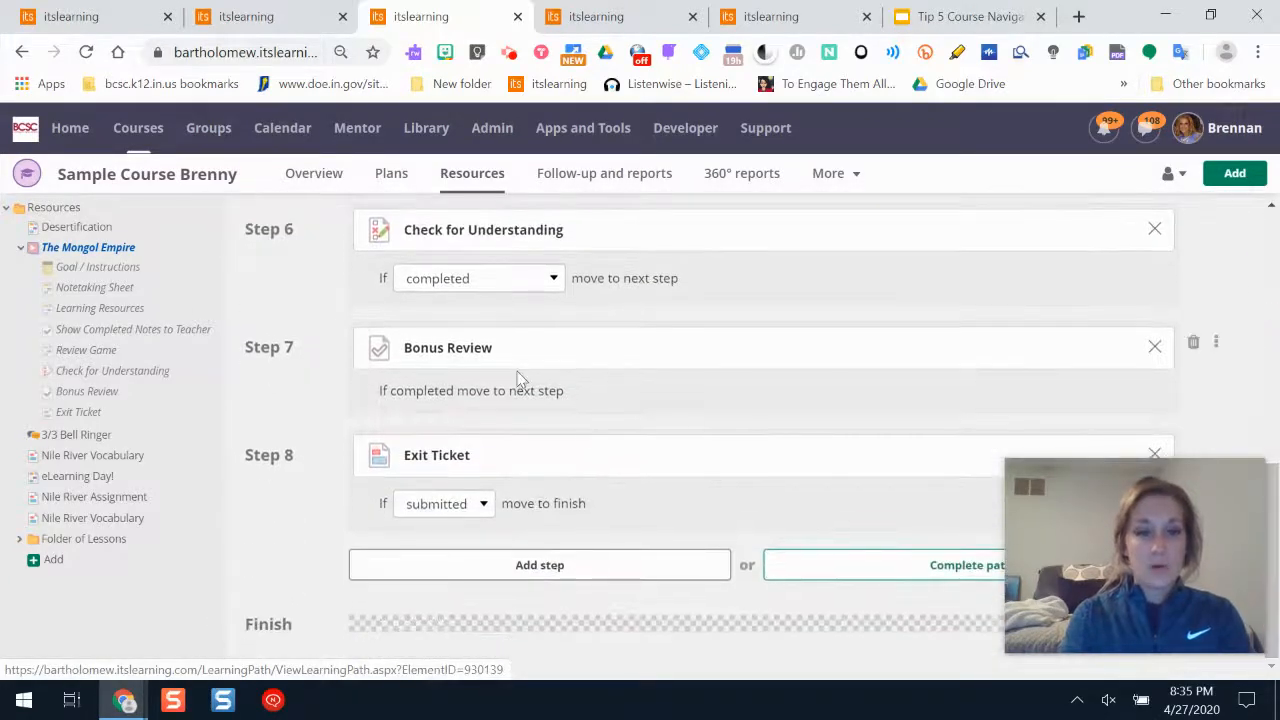
mouse_move(900, 574)
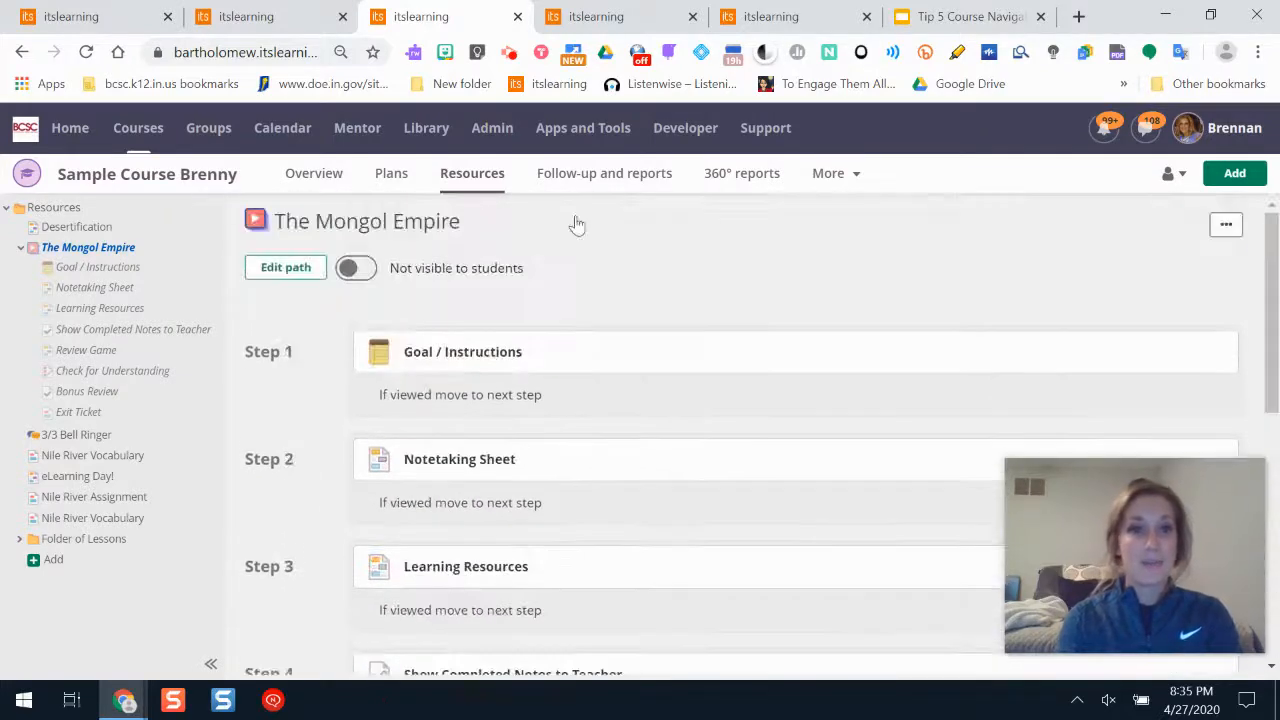
click(356, 267)
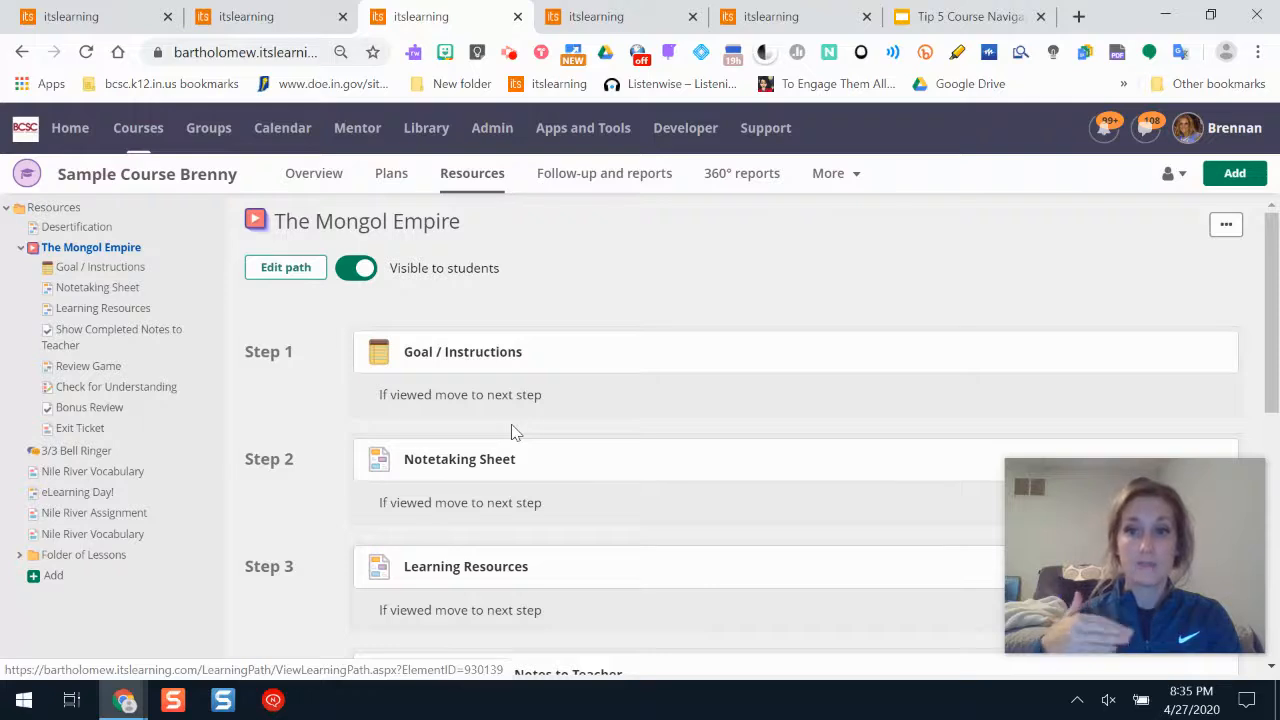
mouse_move(788, 397)
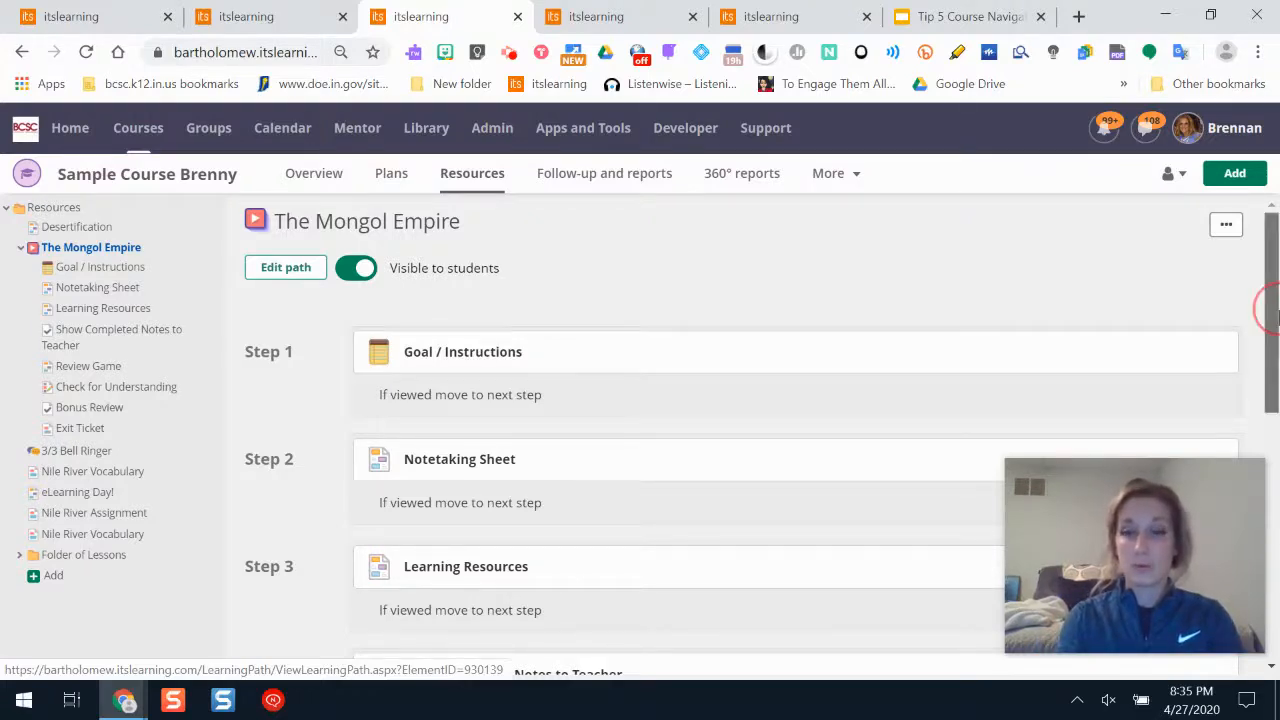
scroll(down, 3)
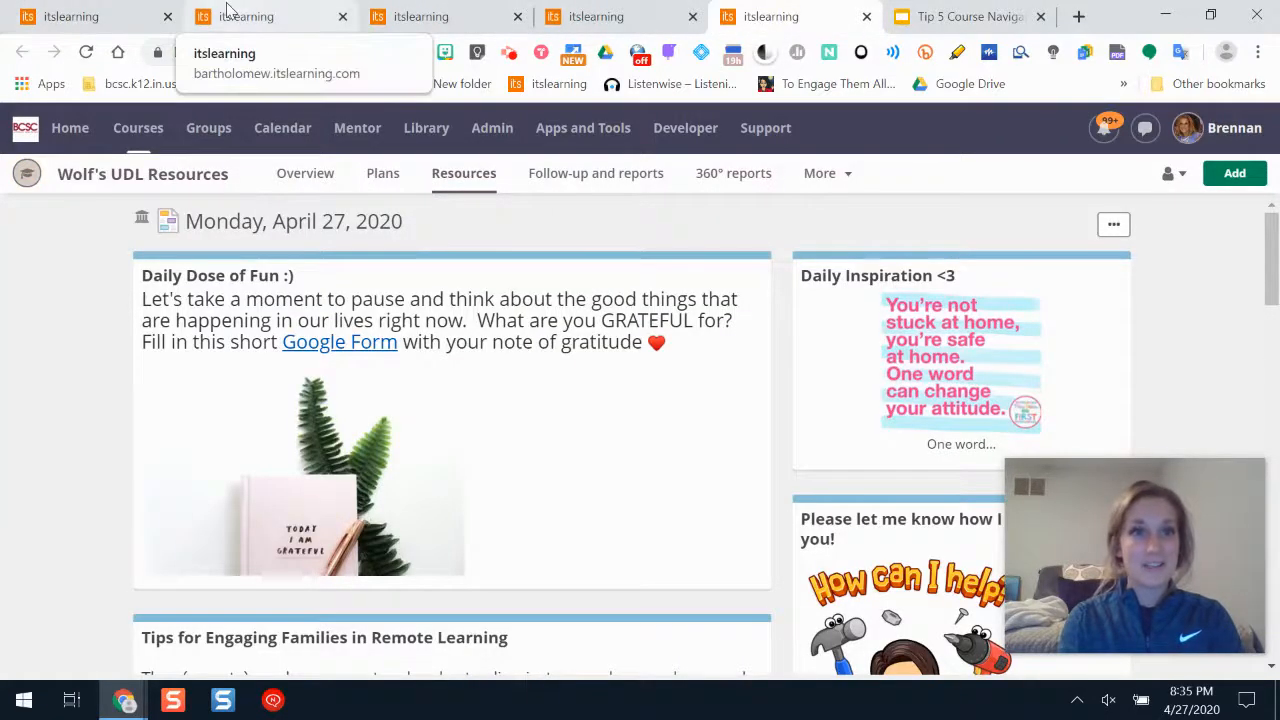
Step: Open Sample Course Brenny's Resources list, leaving only Desertification active
click(245, 16)
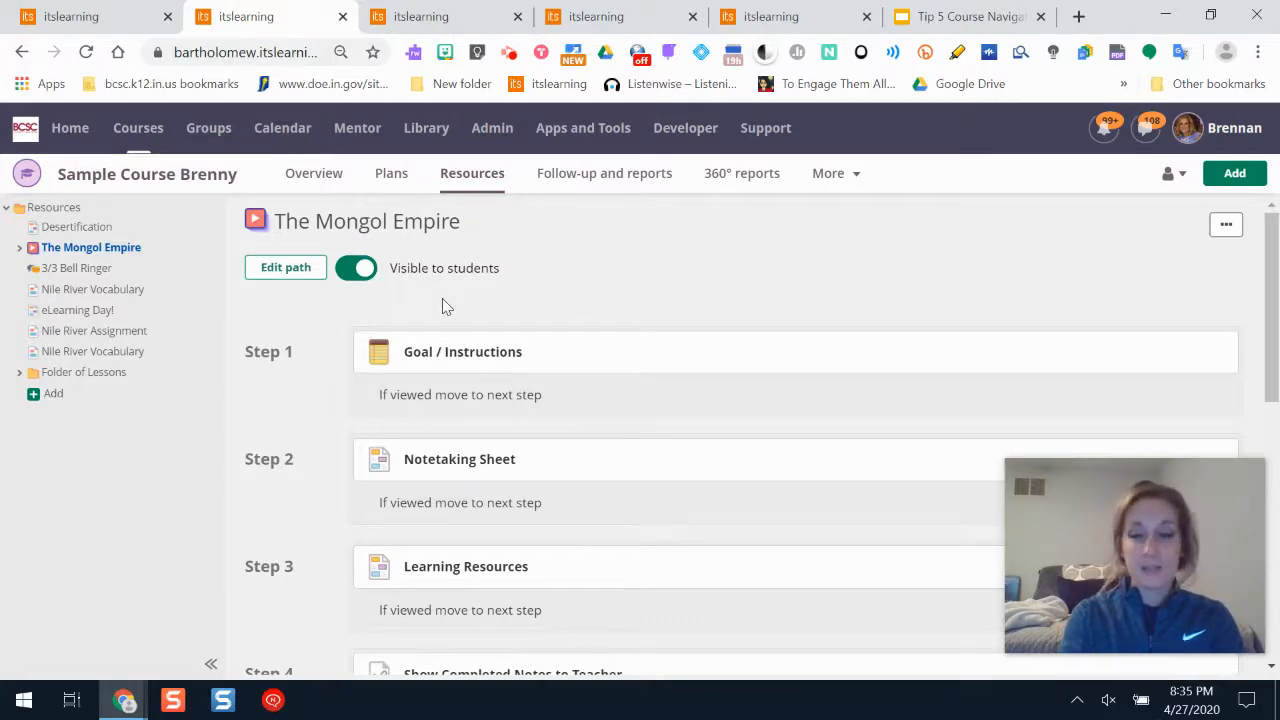
mouse_move(464, 173)
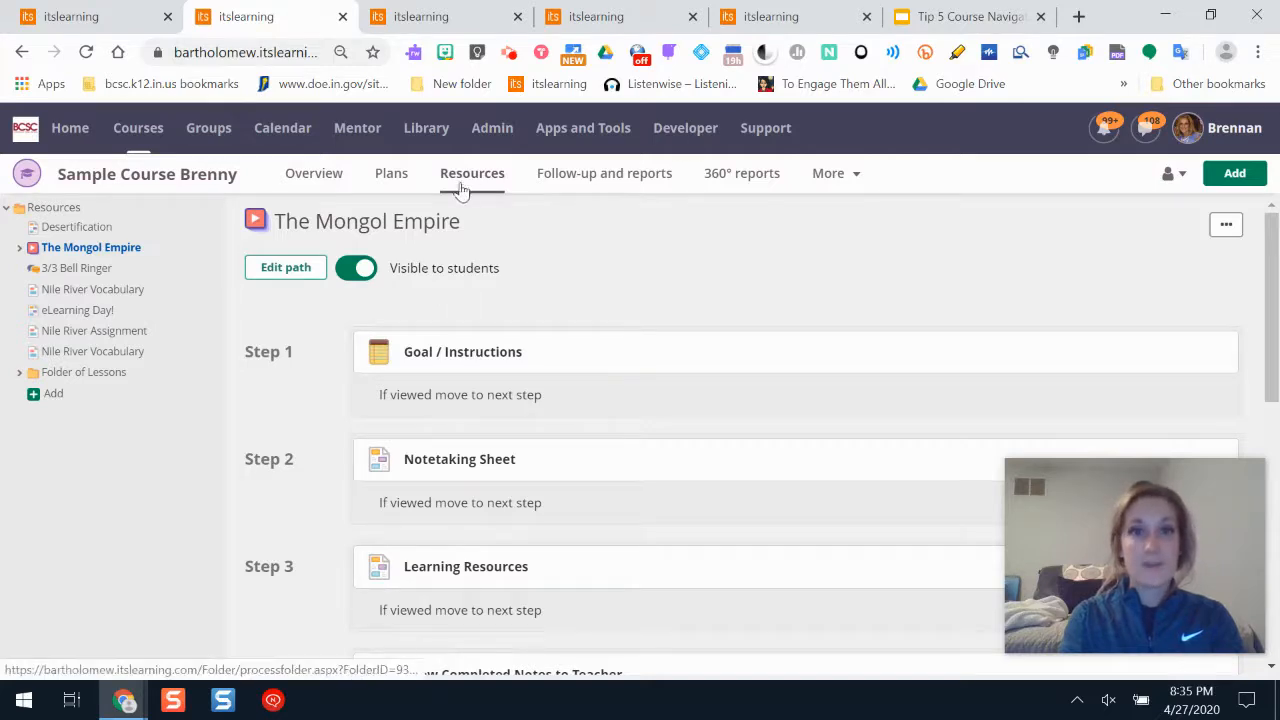
click(471, 173)
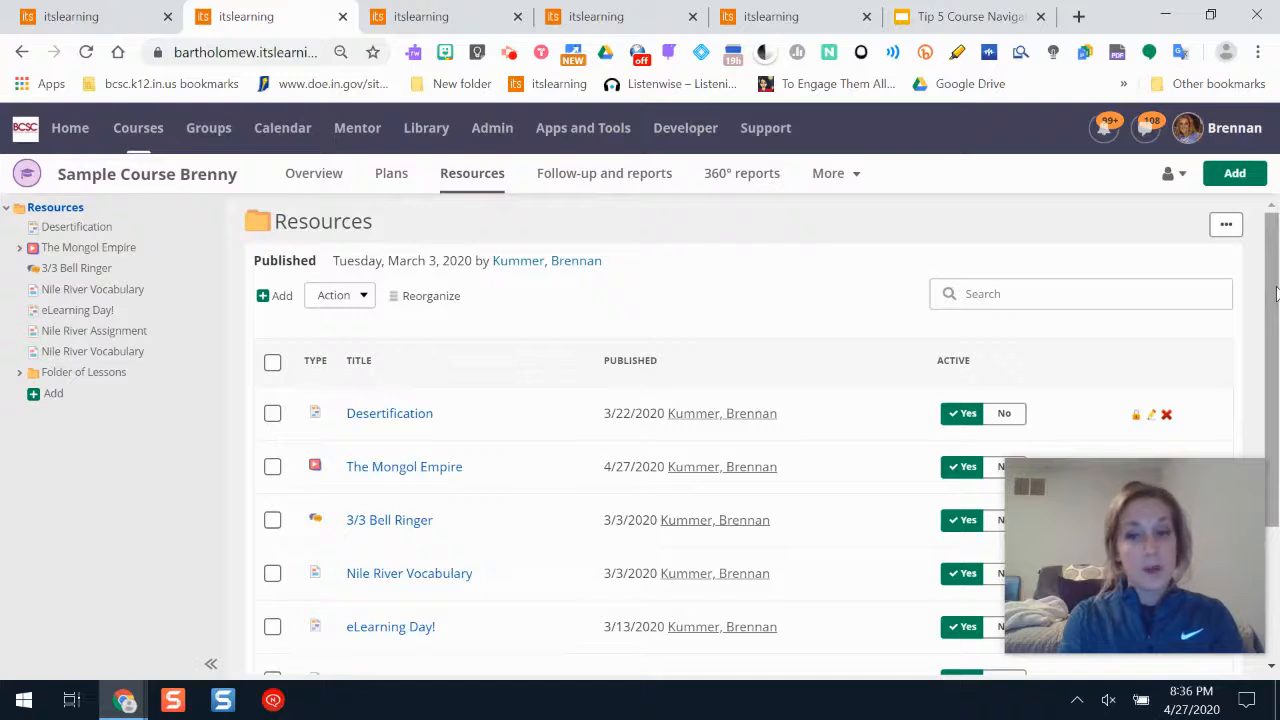
scroll(down, 3)
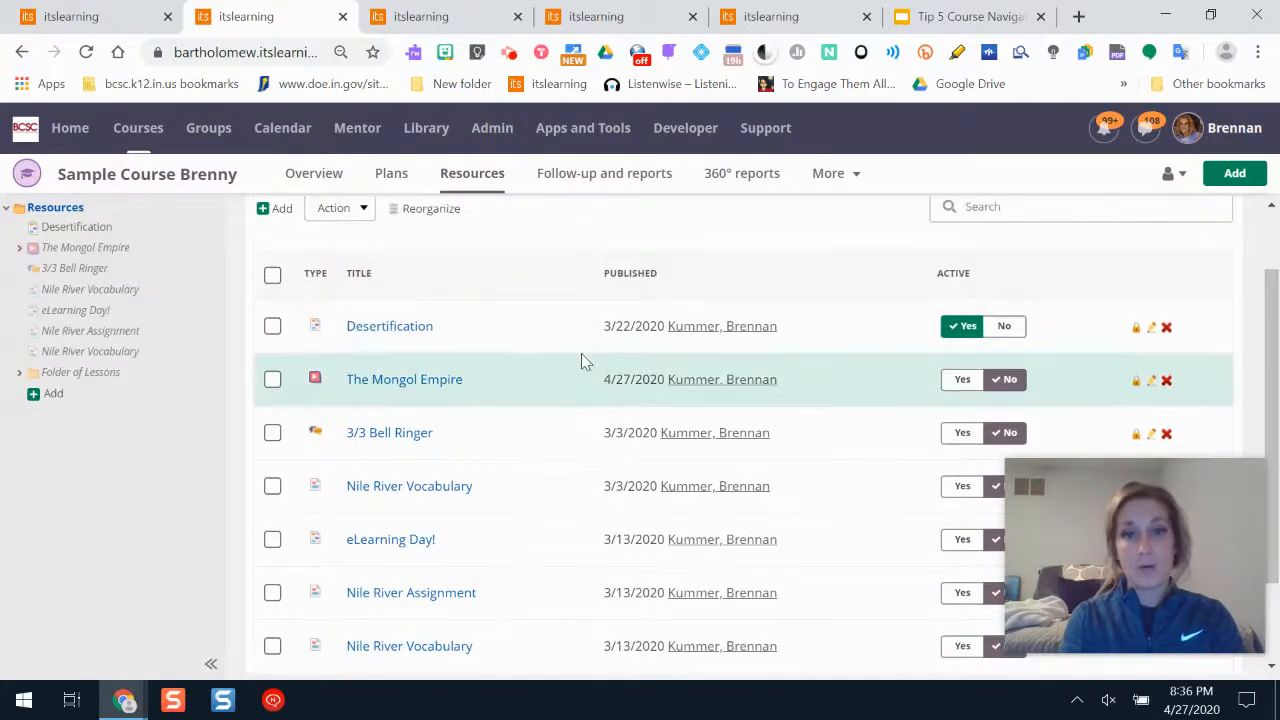
mouse_move(437, 553)
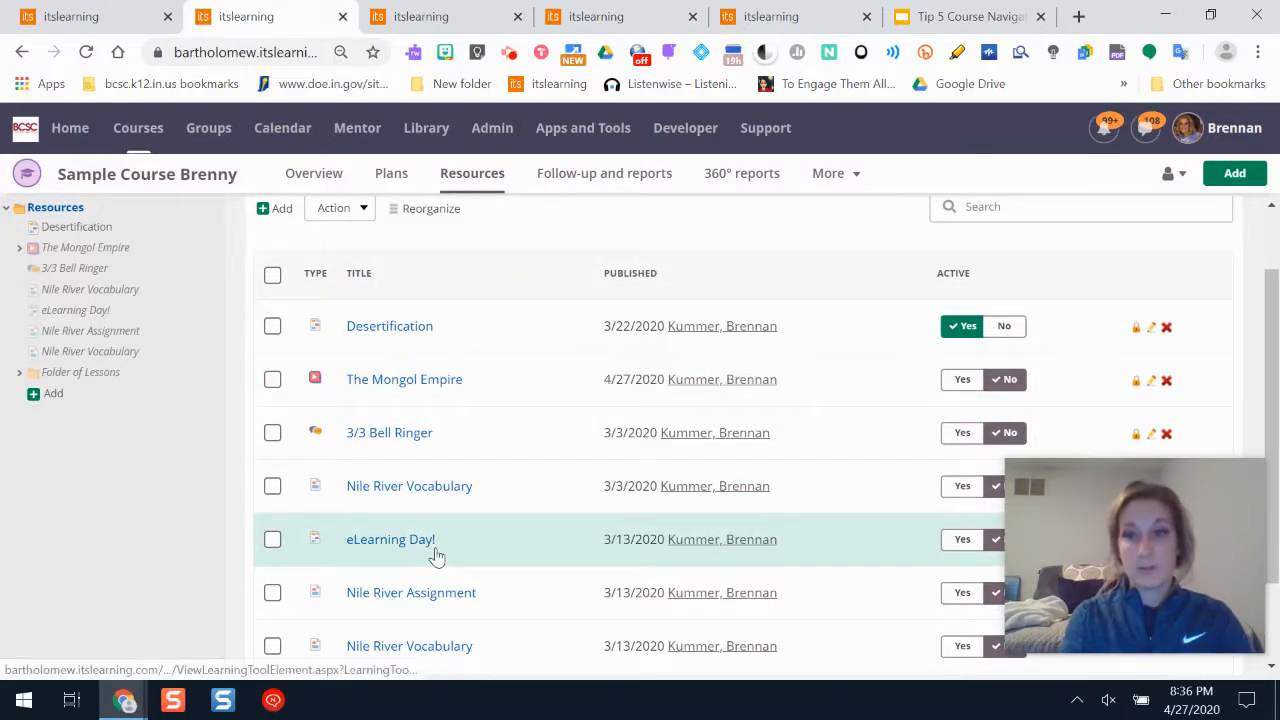
mouse_move(412, 572)
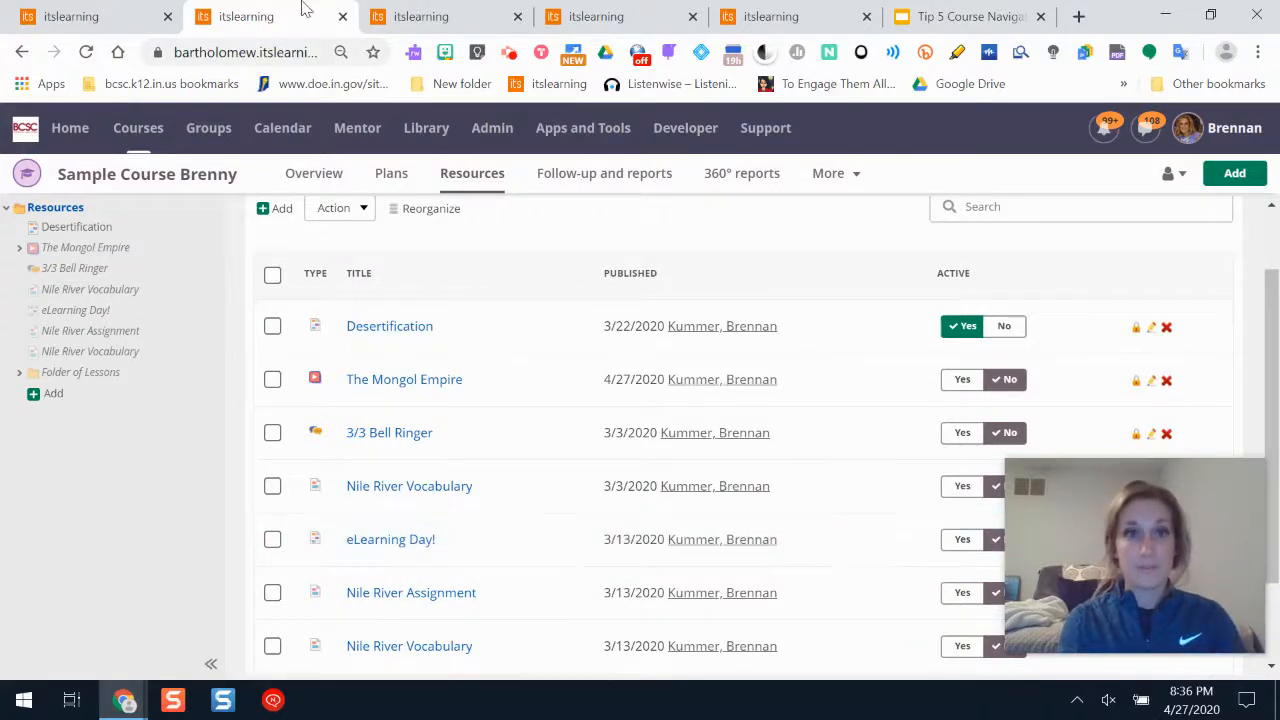
Step: Present the Tip 5 Course Navigation Help slide full screen once more
click(960, 16)
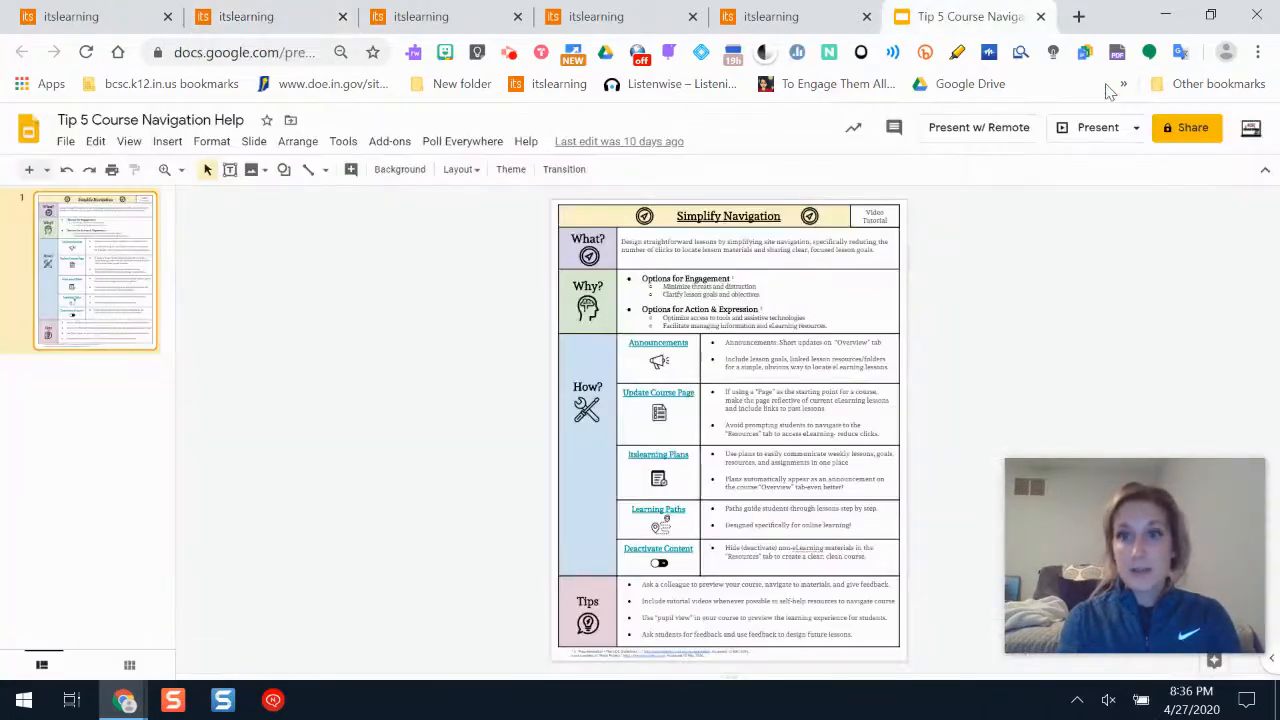
click(1097, 127)
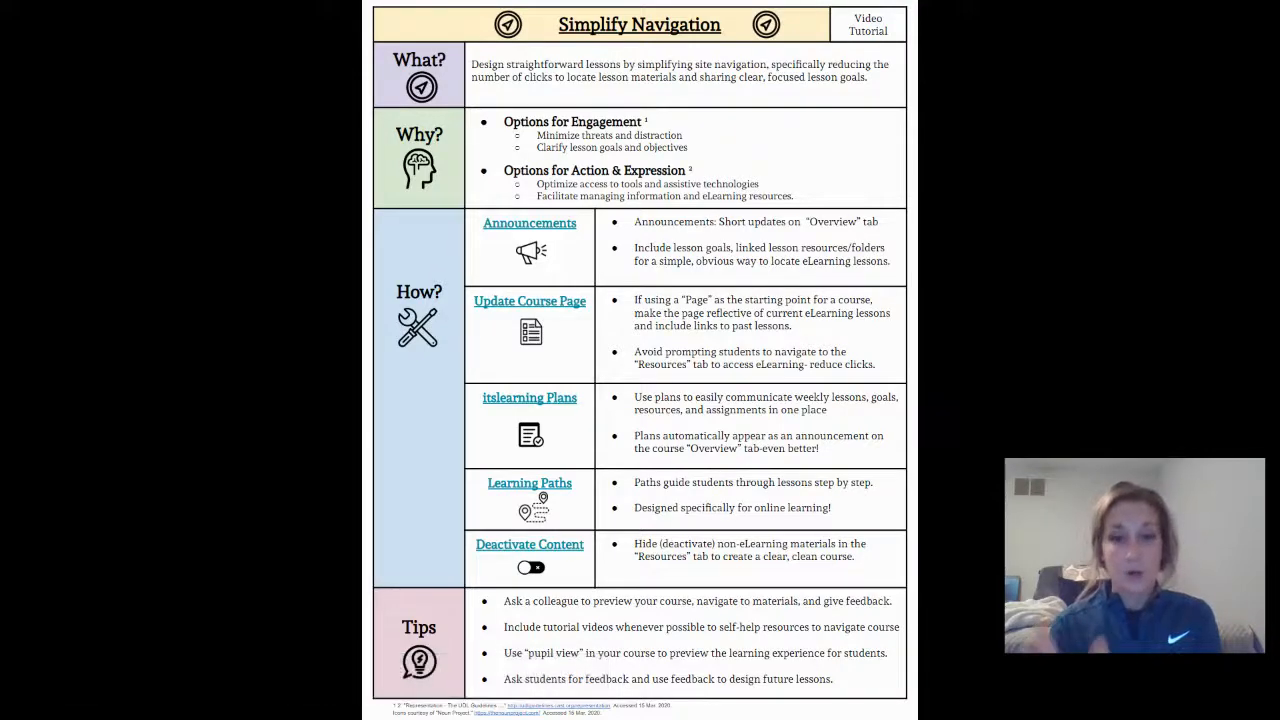
mouse_move(1002, 448)
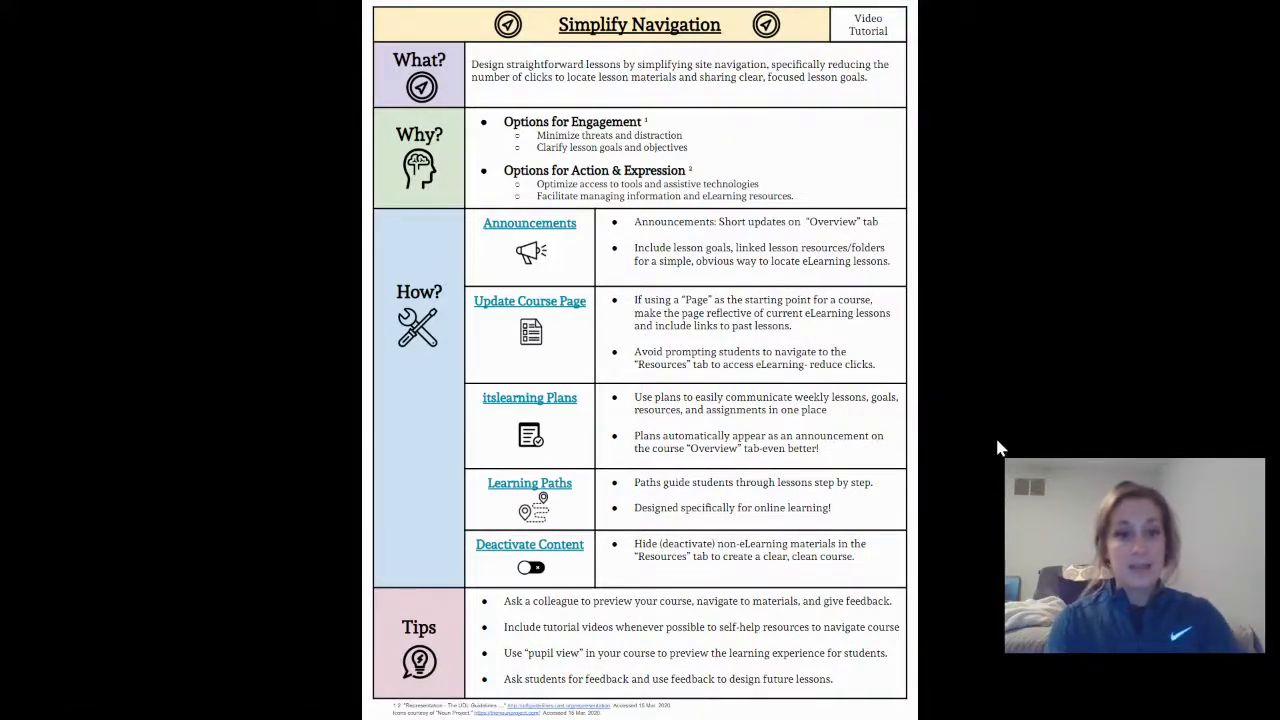